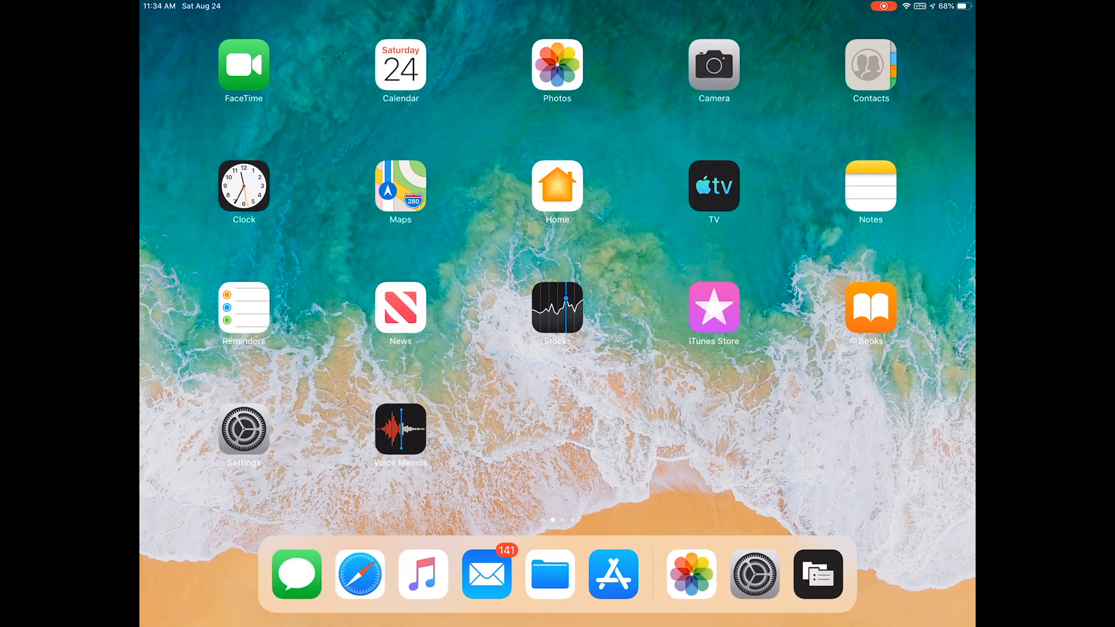
Switch the iPad's Wi-Fi to the philgnarbox network in Settings
click(243, 430)
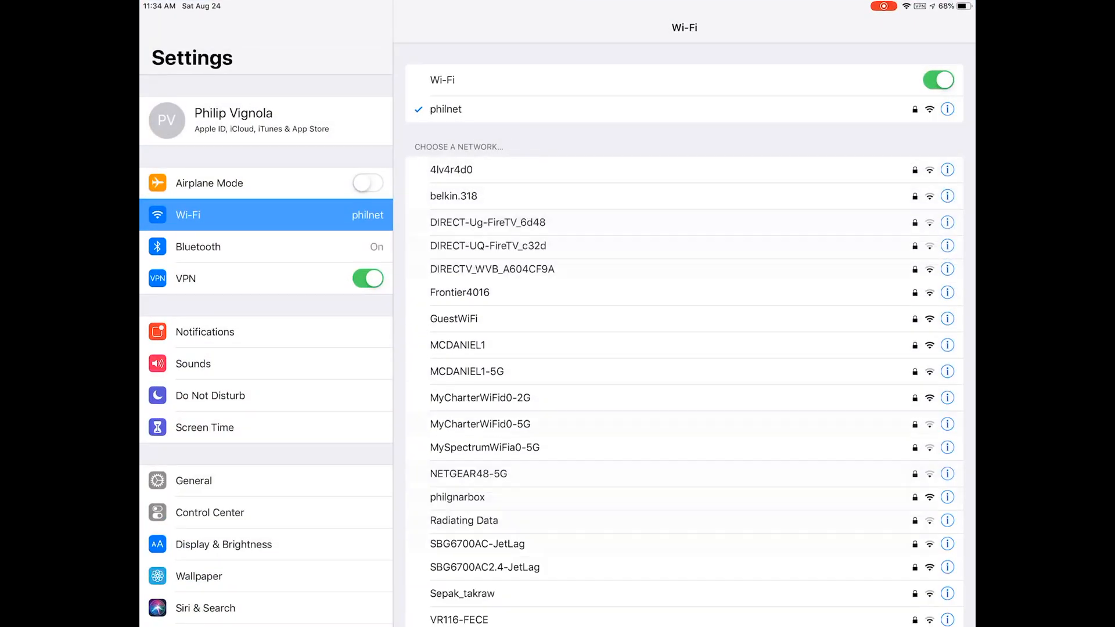
scroll(down, 3)
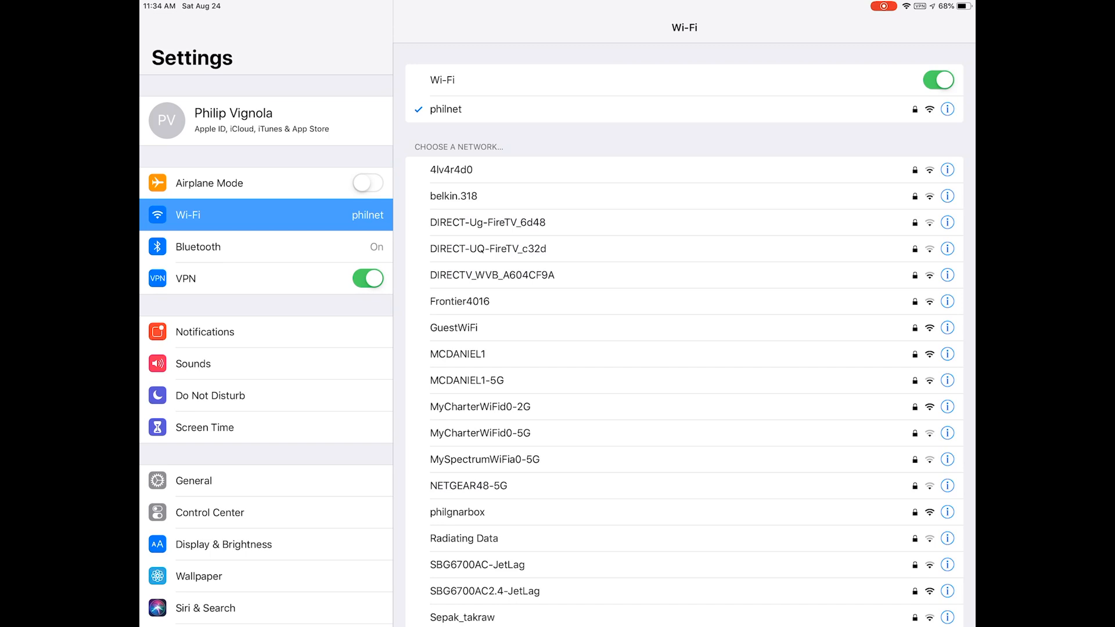
click(457, 512)
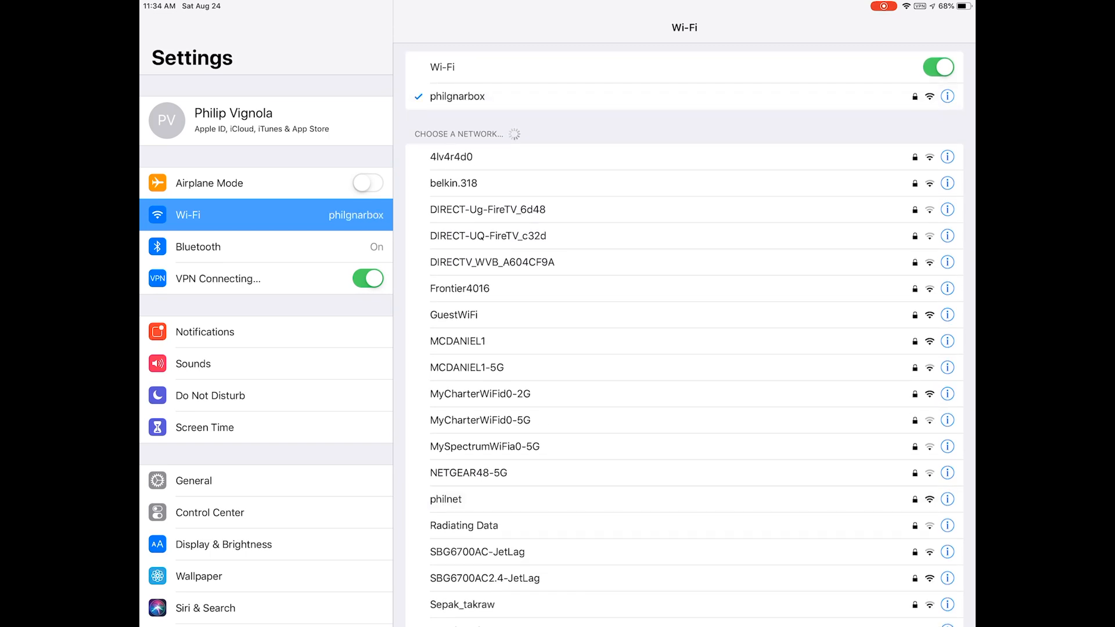
Return to the home screen and swipe over to the page with Safekeep
key(home)
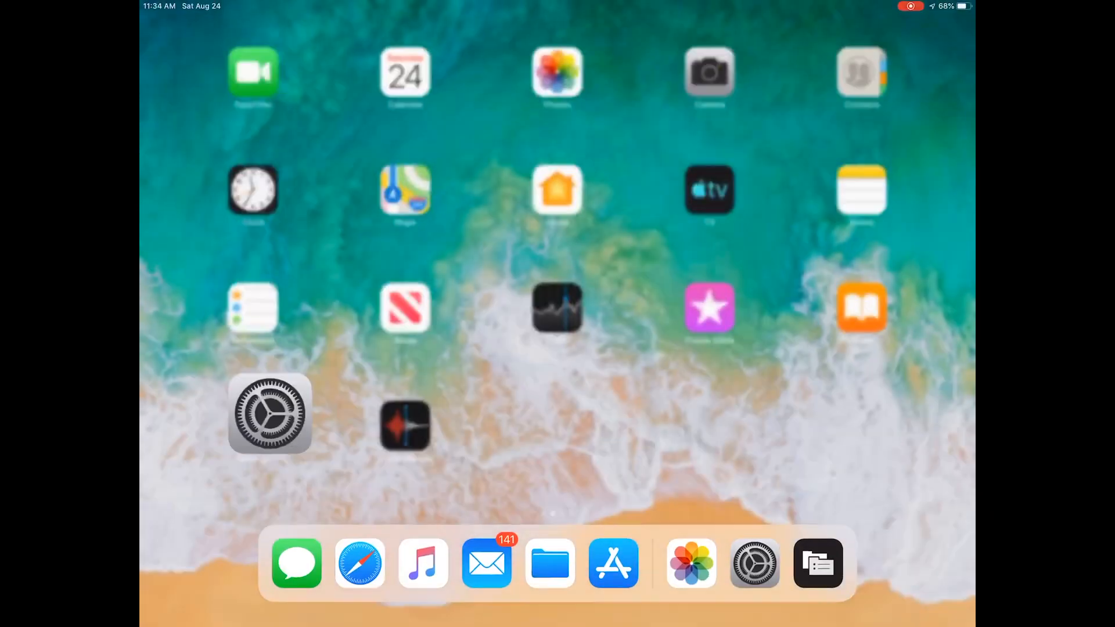
scroll(left, 3)
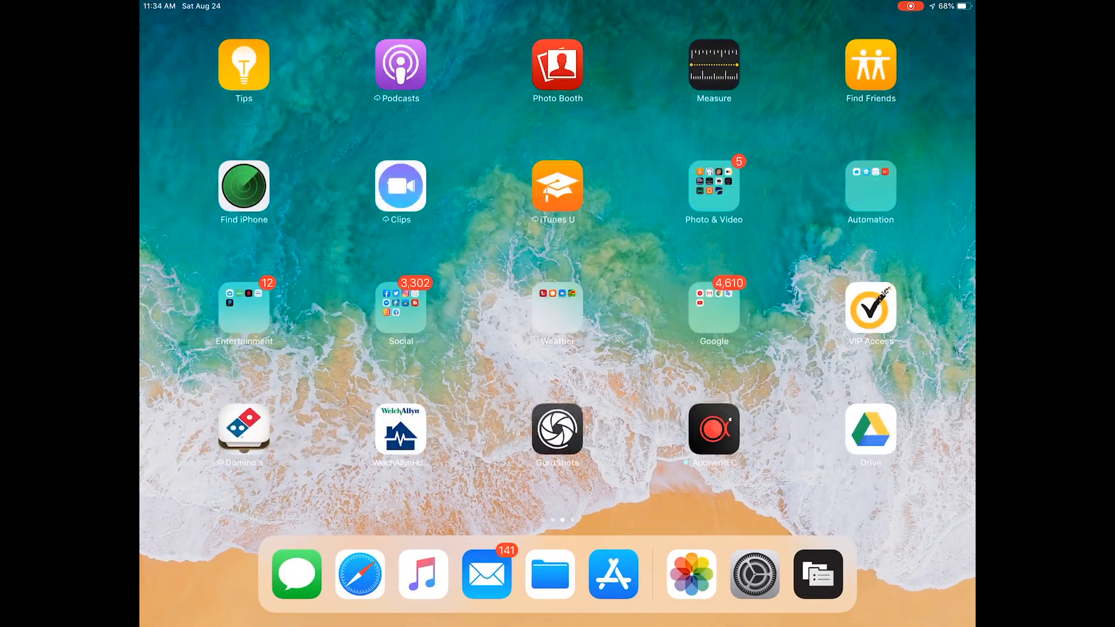
scroll(left, 3)
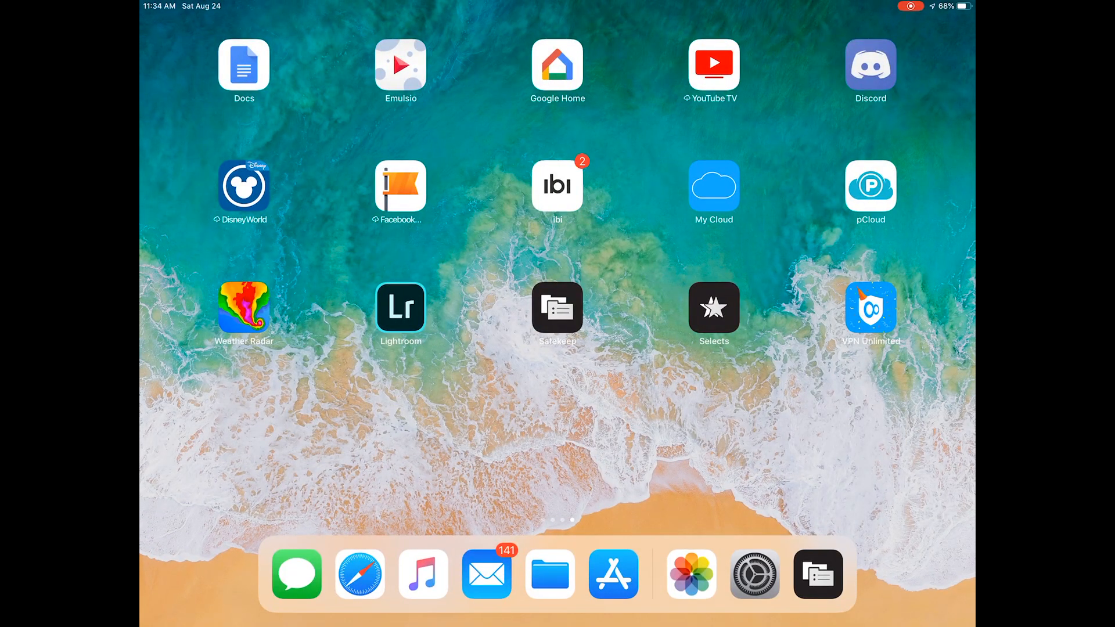
Launch Safekeep and browse RX100vii > PRIVATE > M4ROOT > CLIP, scrolling through the clips
click(557, 308)
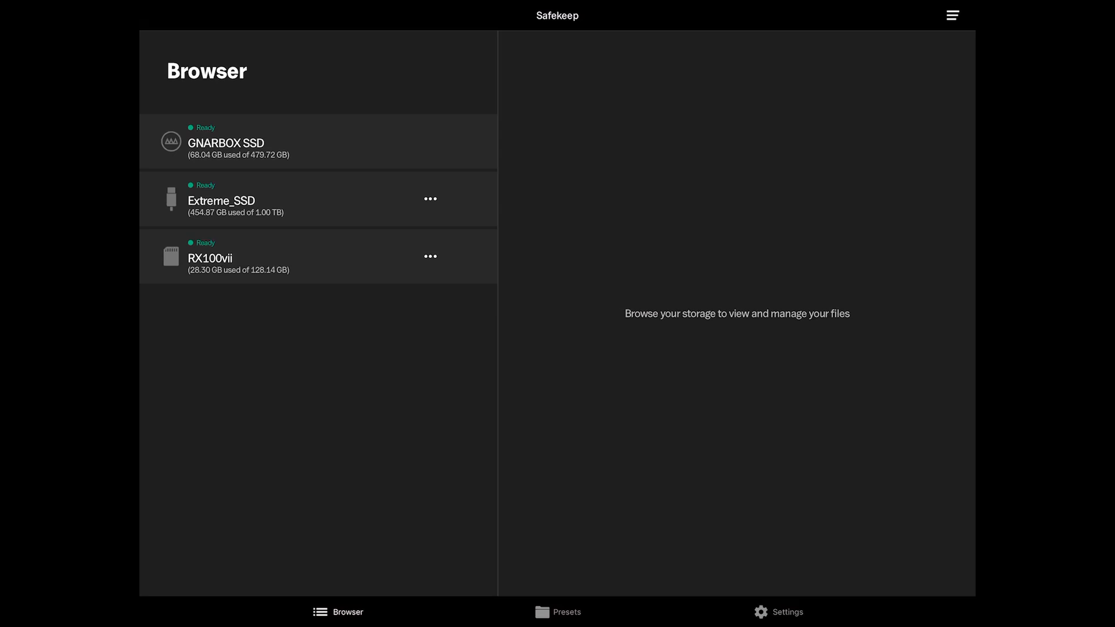
click(238, 257)
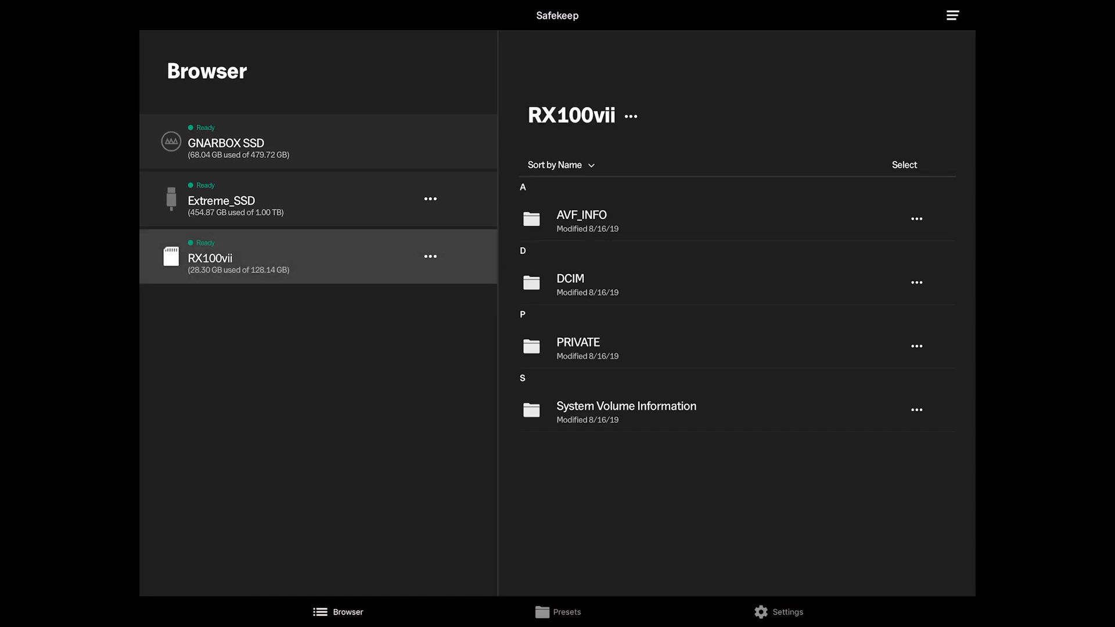
click(578, 342)
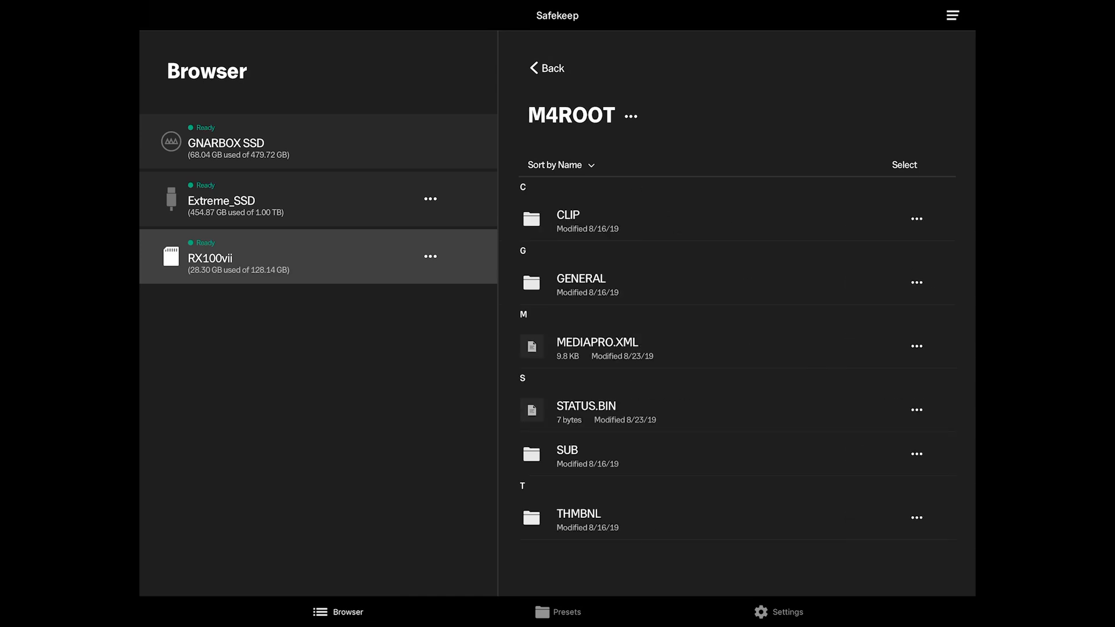
click(567, 218)
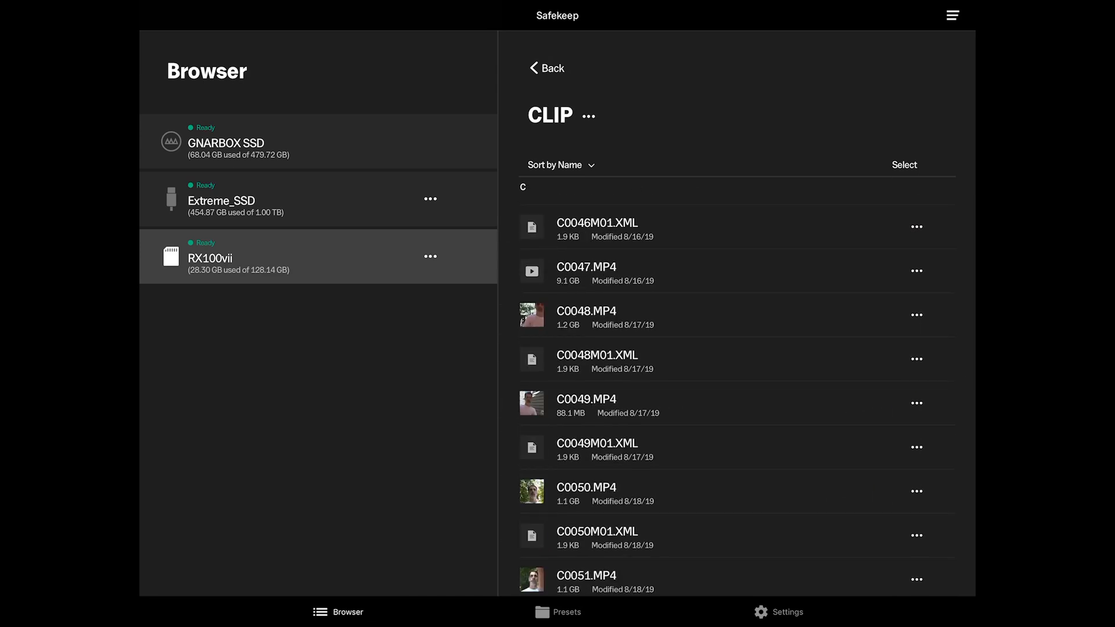
scroll(down, 3)
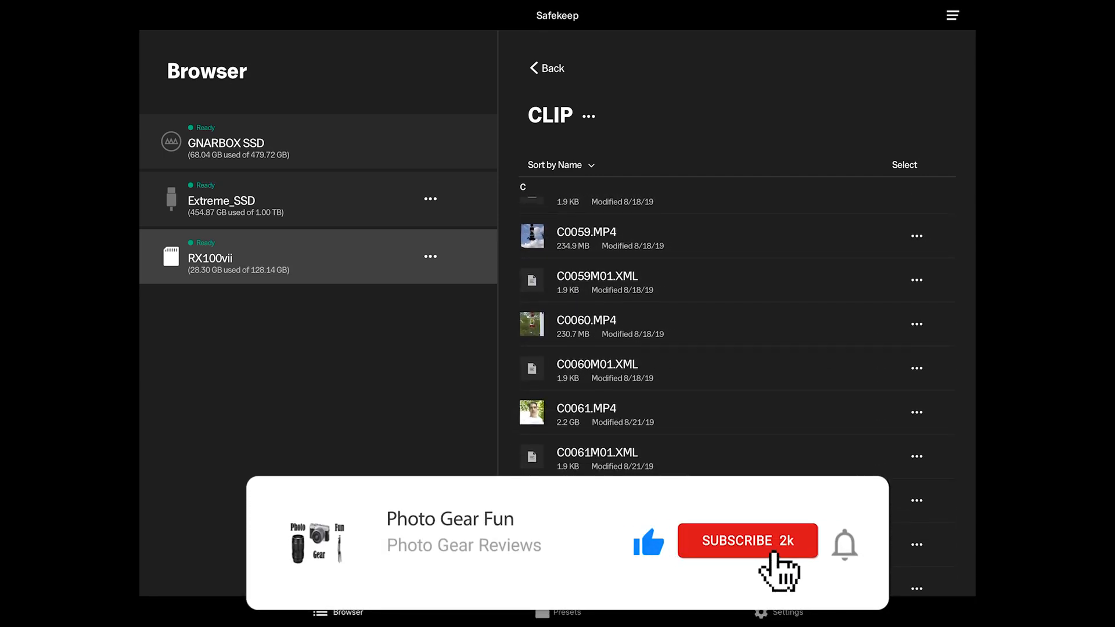
click(747, 542)
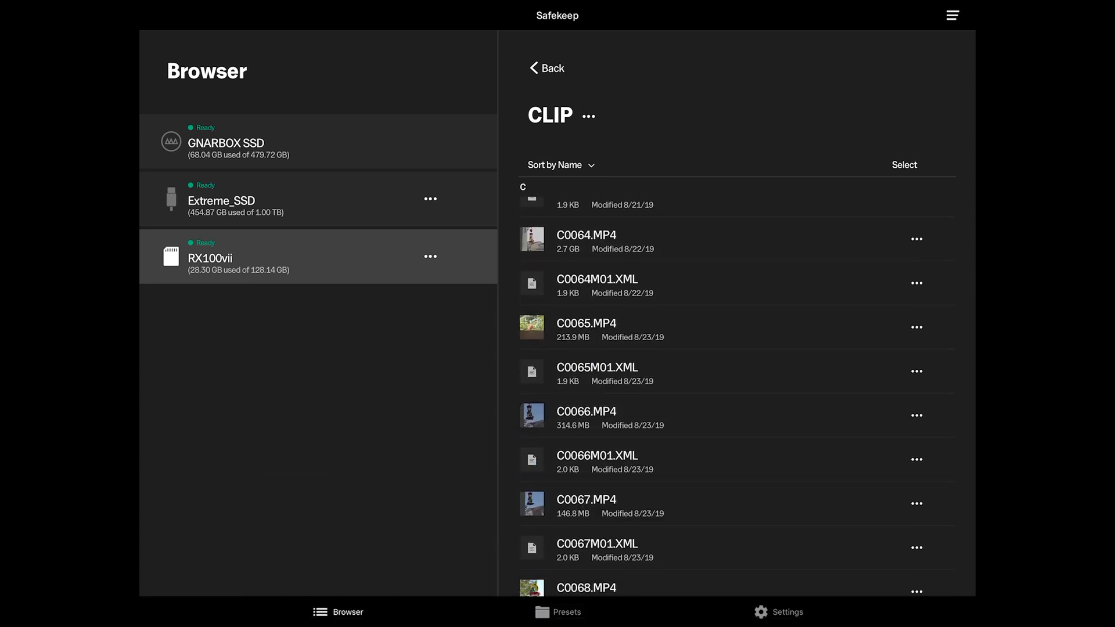
scroll(down, 3)
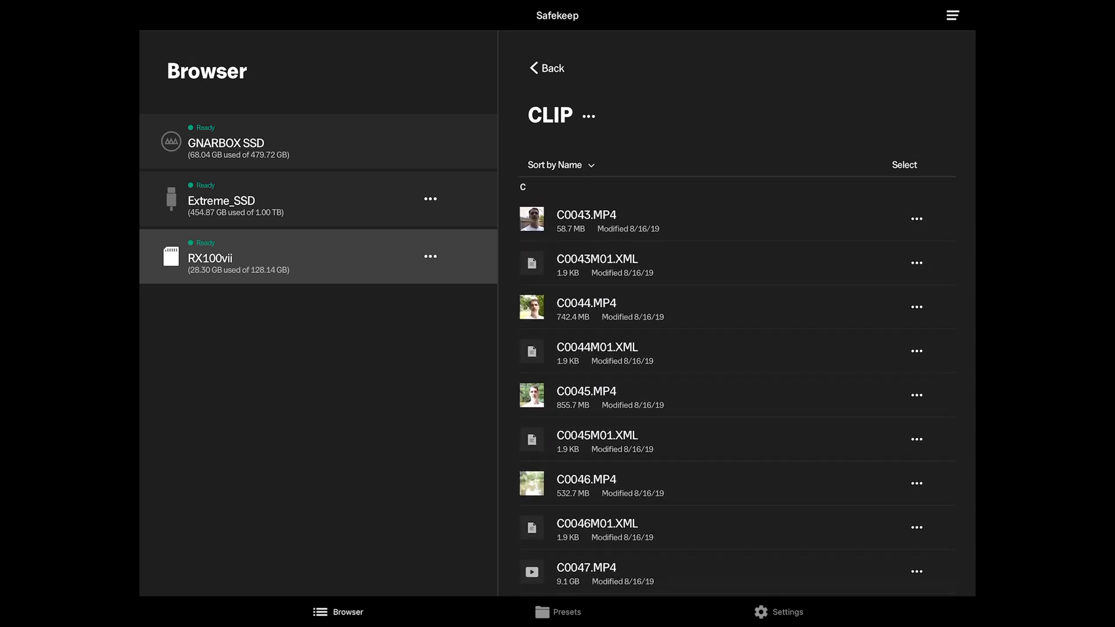
Select C0044, C0045 and C0046.MP4 and copy them to Extreme_SSD
click(903, 165)
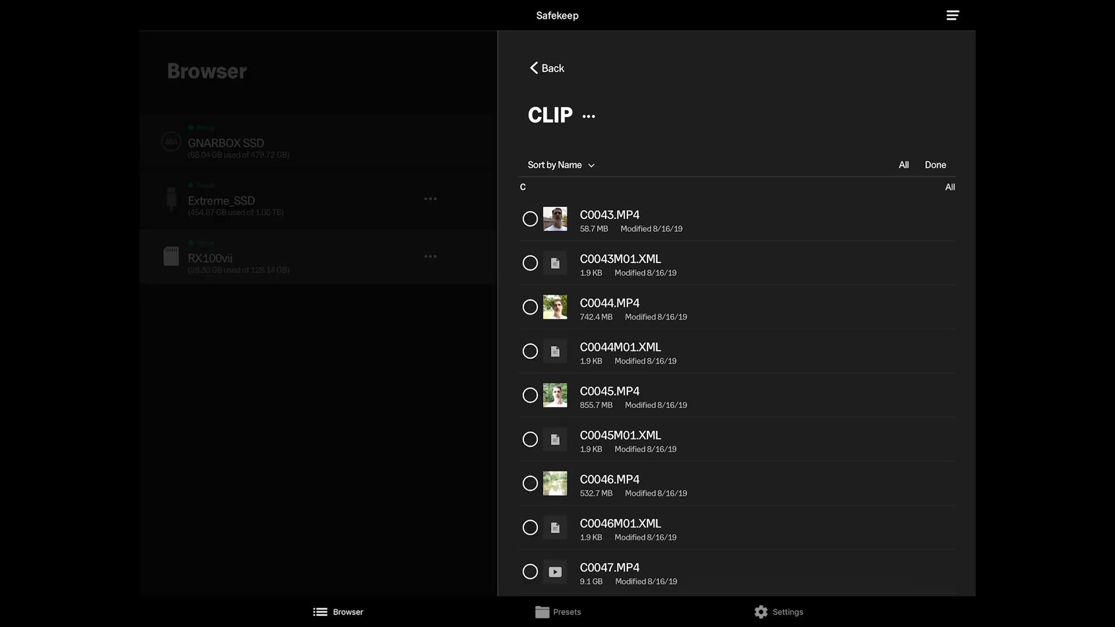
click(529, 307)
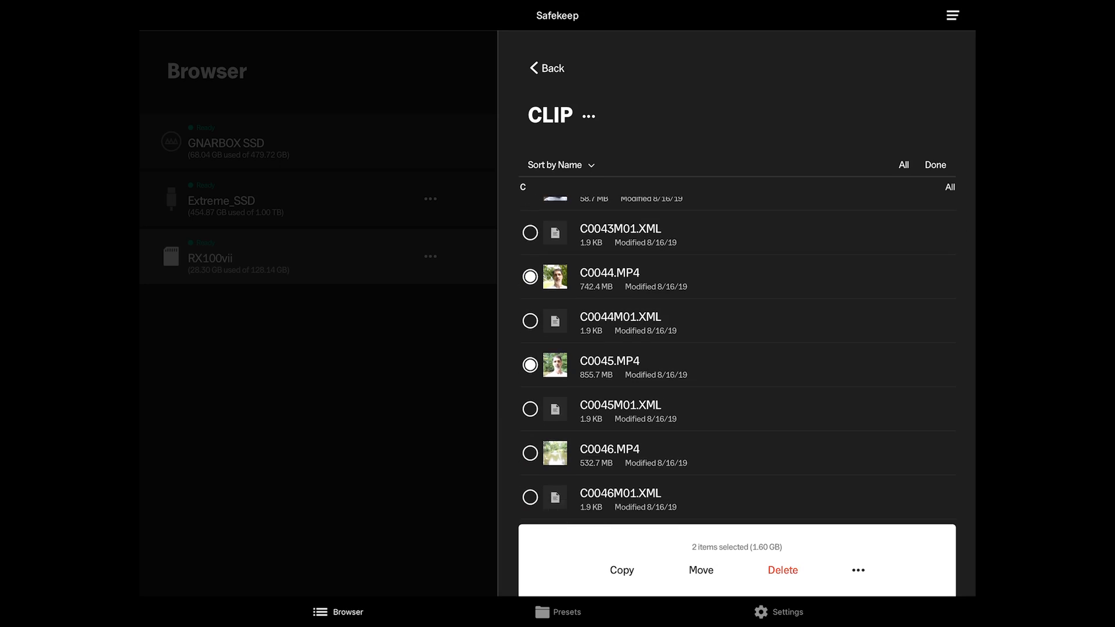
scroll(down, 3)
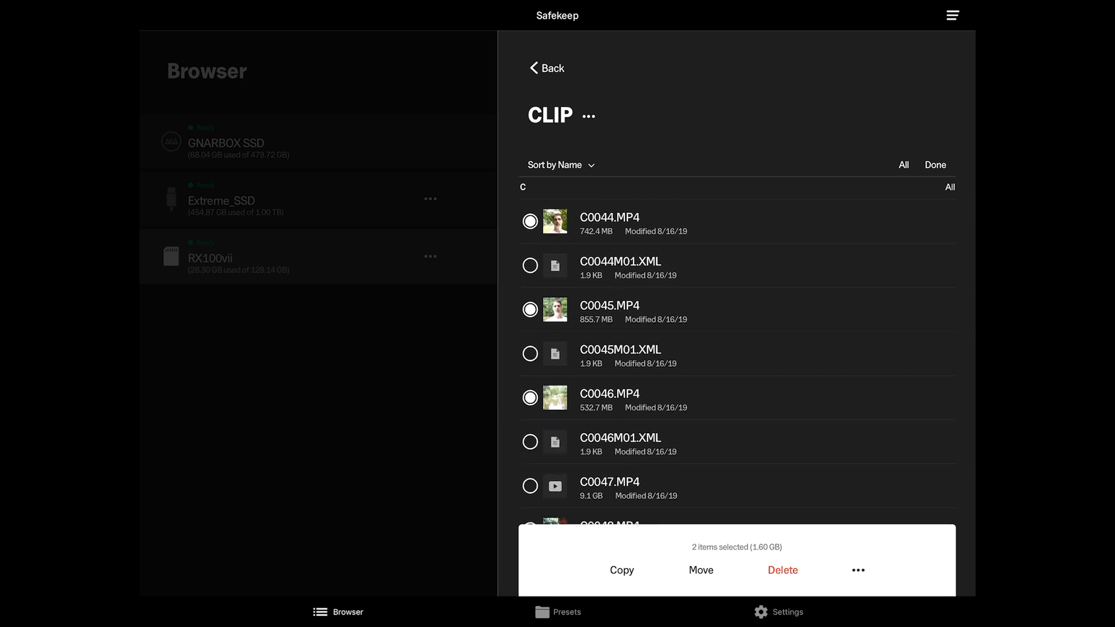
click(621, 569)
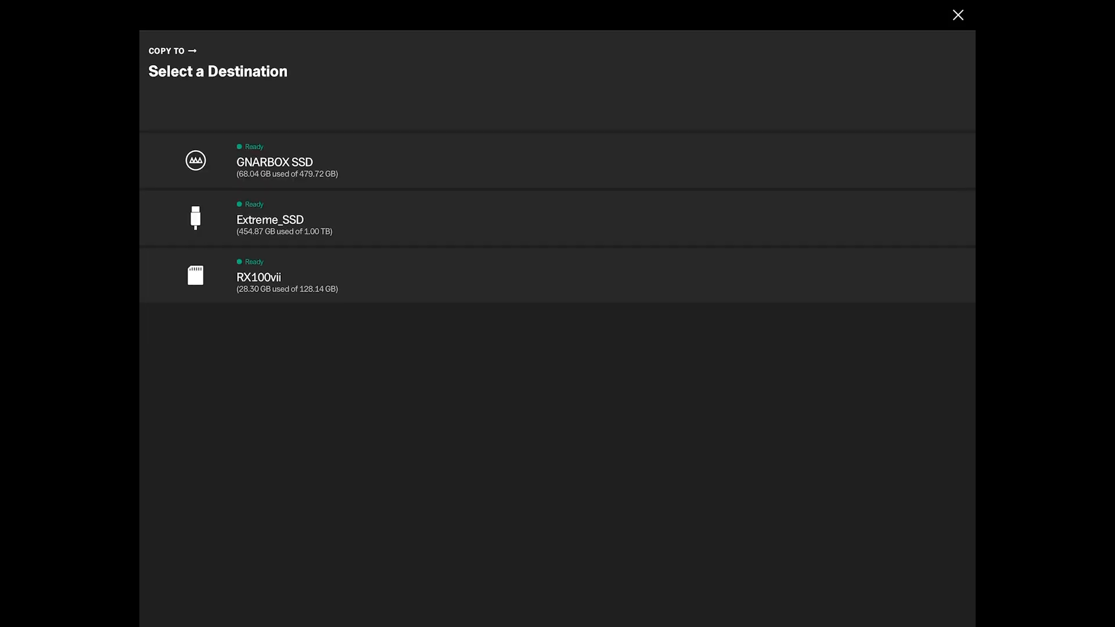
click(269, 219)
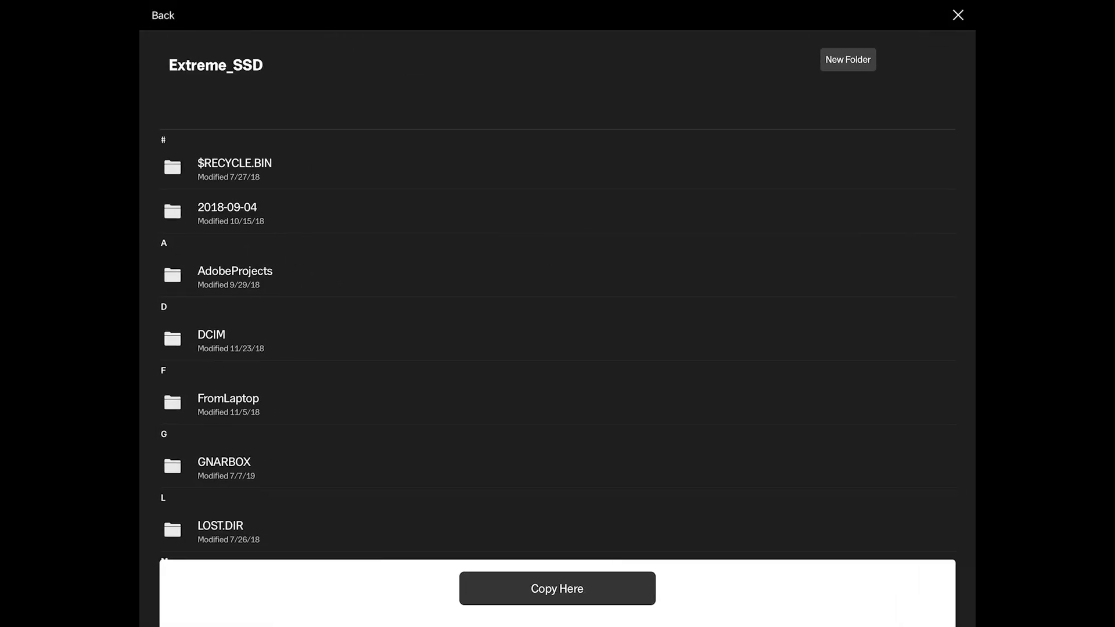
scroll(down, 3)
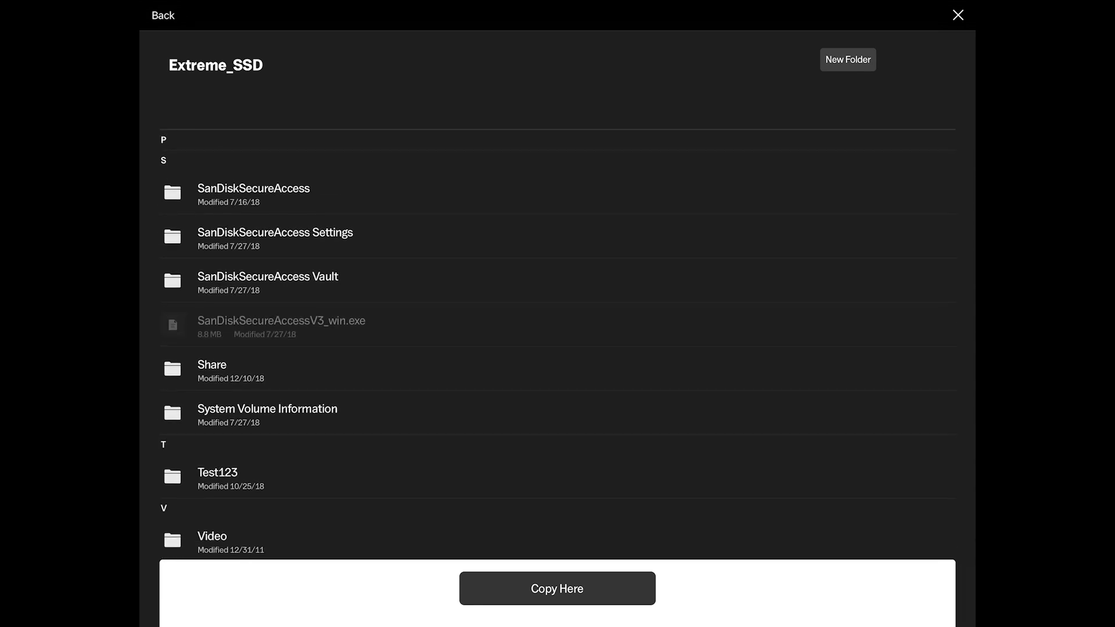
click(847, 59)
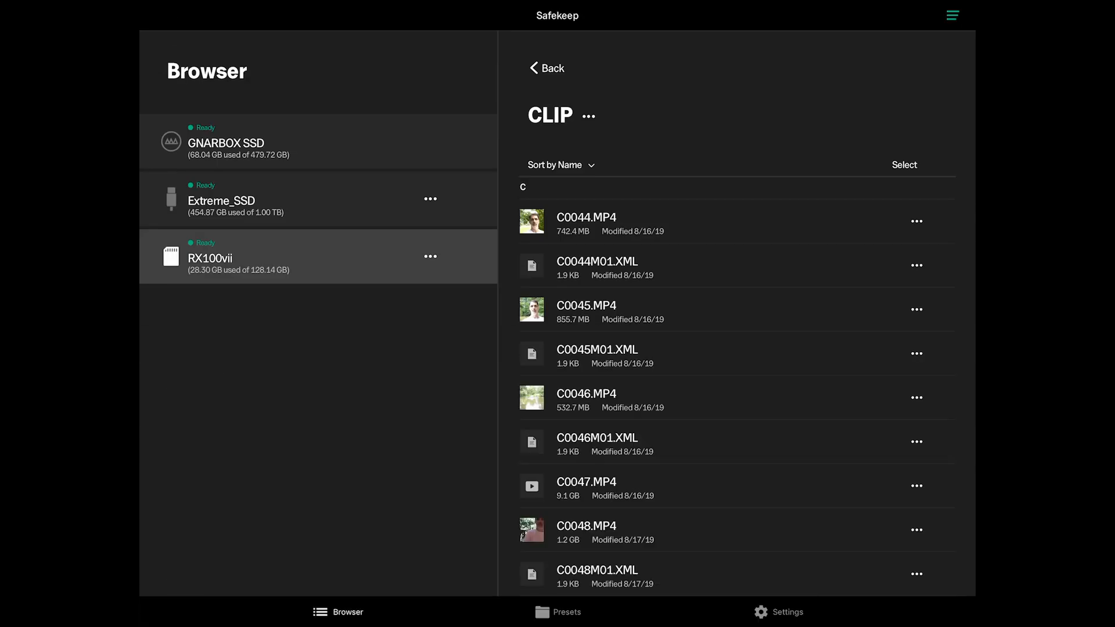
Browse Extreme_SSD and open its Vlog folder containing C0044, C0045 and C0046
click(221, 199)
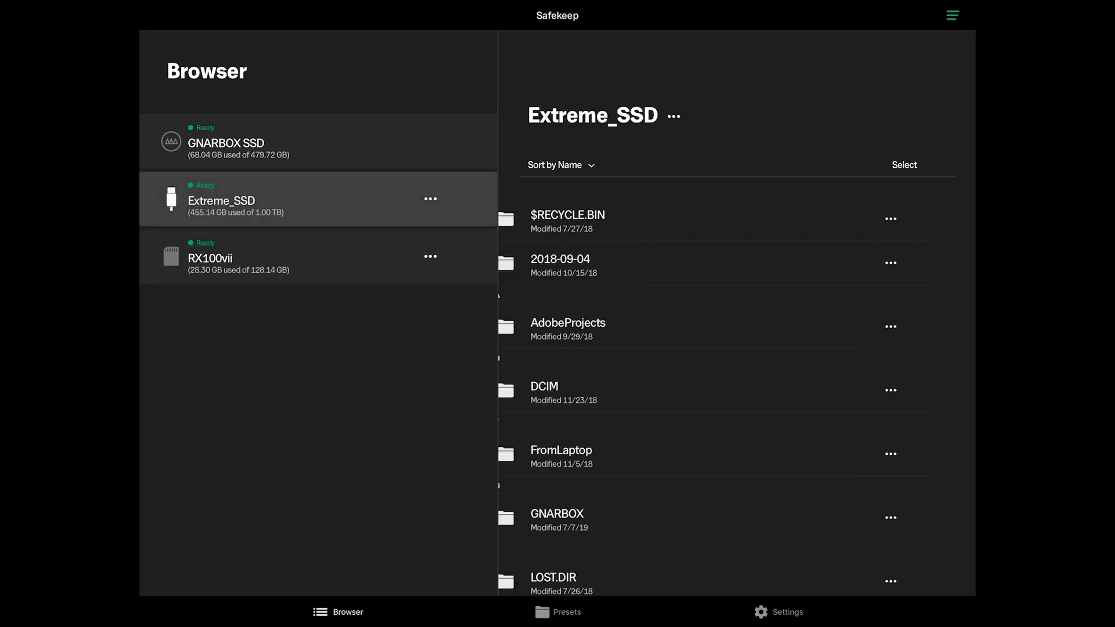
scroll(down, 3)
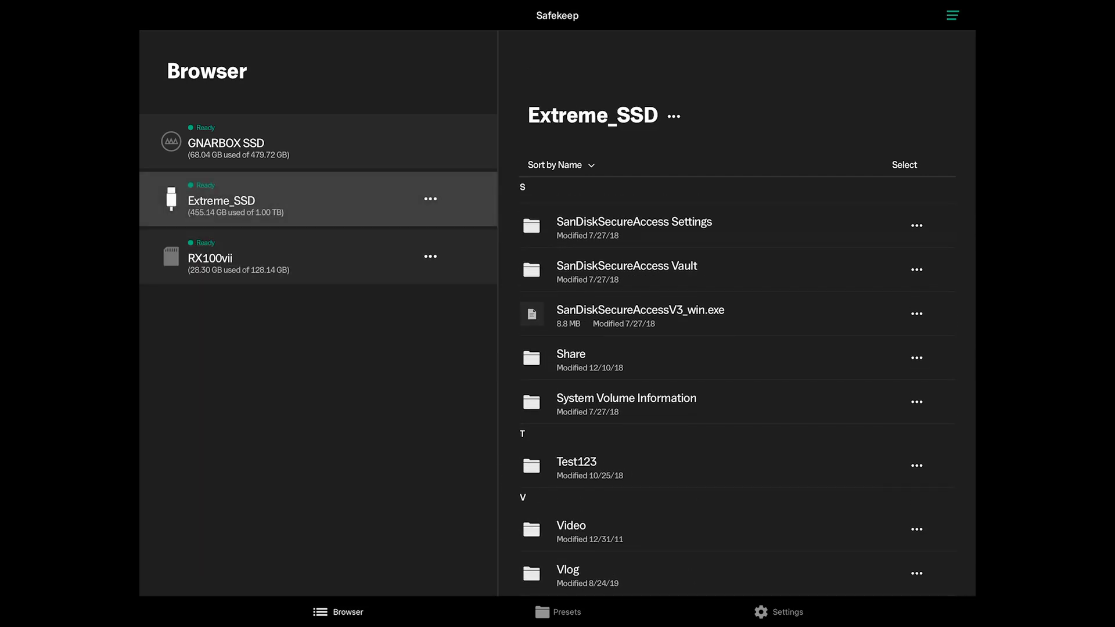
double_click(567, 569)
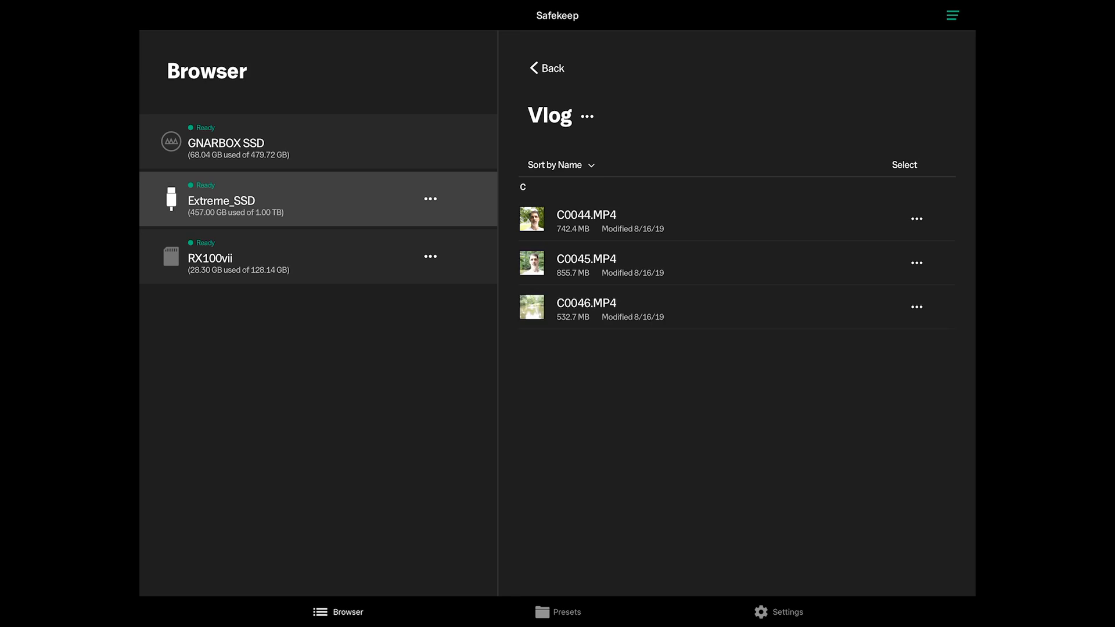
Create video previews for the Vlog folder from its options menu and acknowledge completion
click(585, 115)
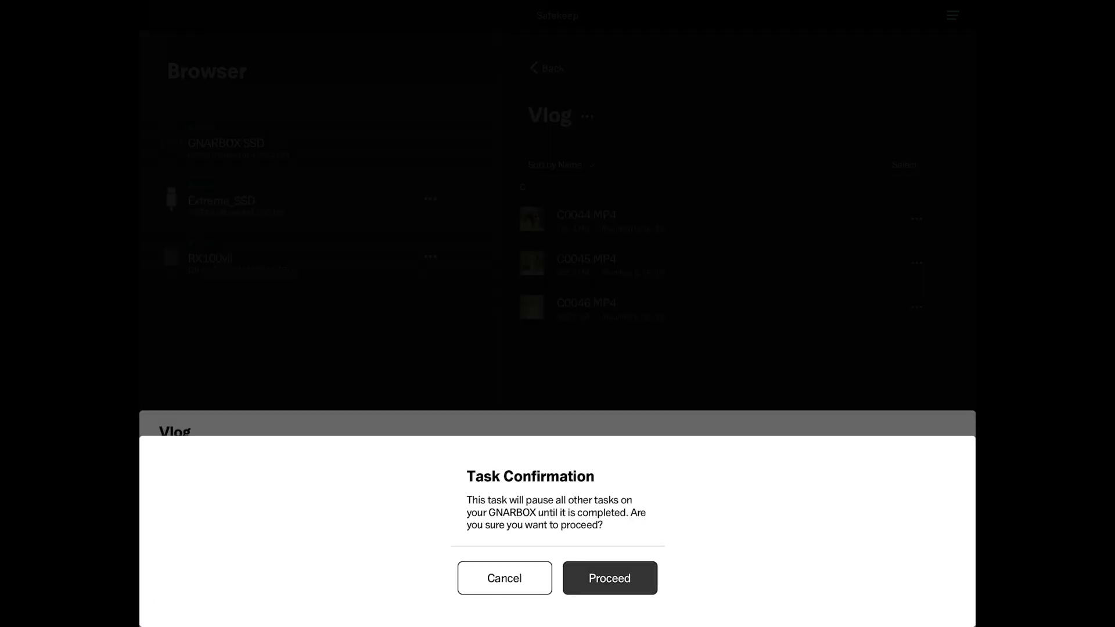
click(609, 578)
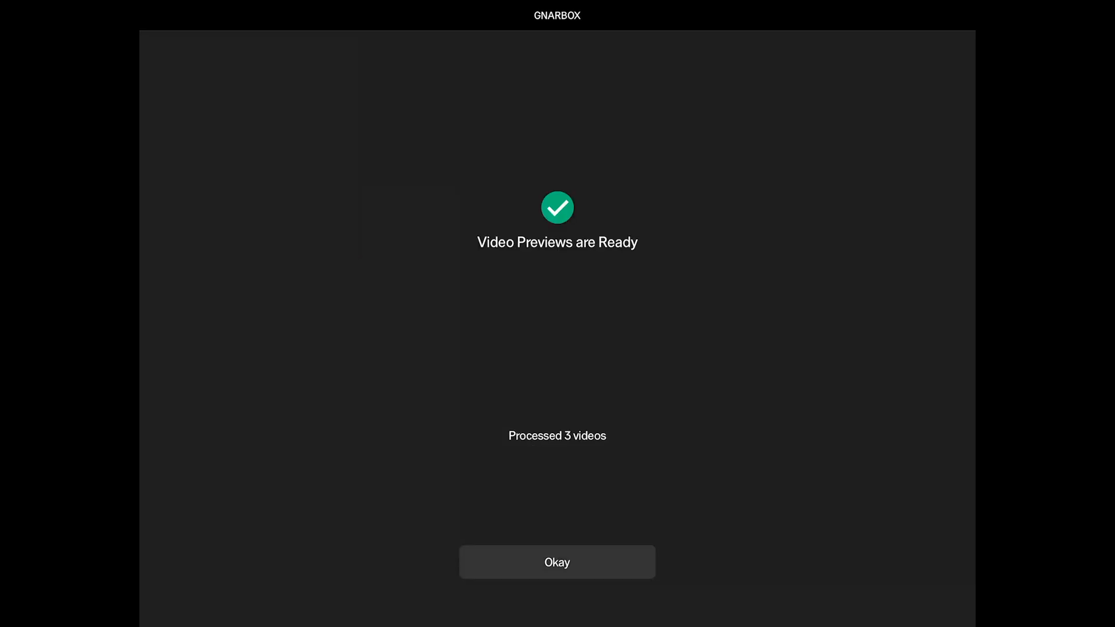
click(557, 561)
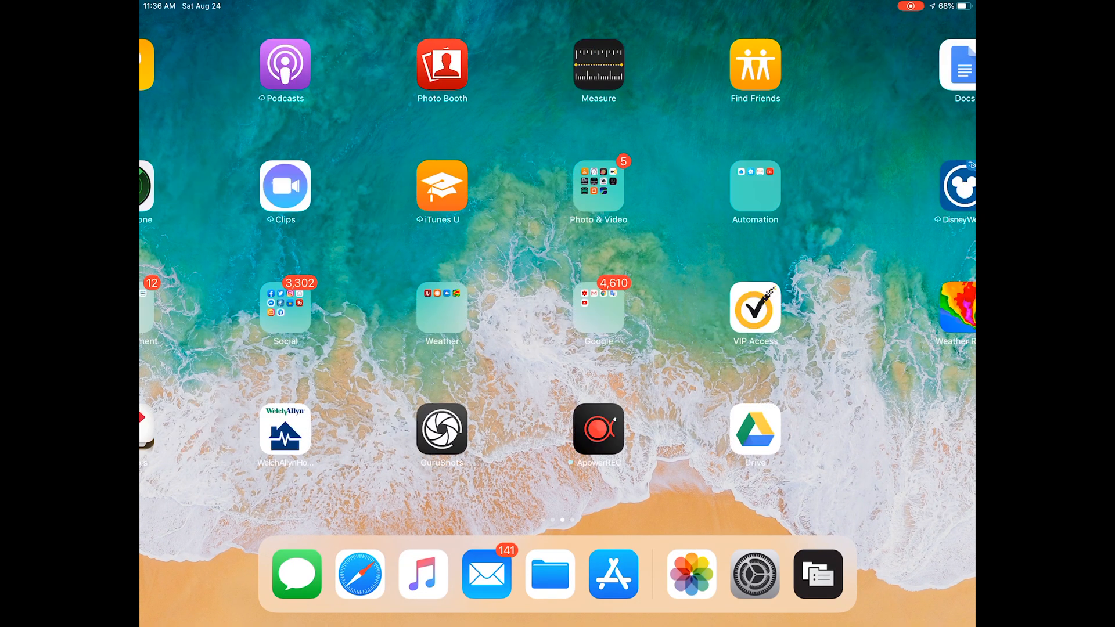
Launch LumaFusion from the home screen's Photo & Video folder
click(598, 190)
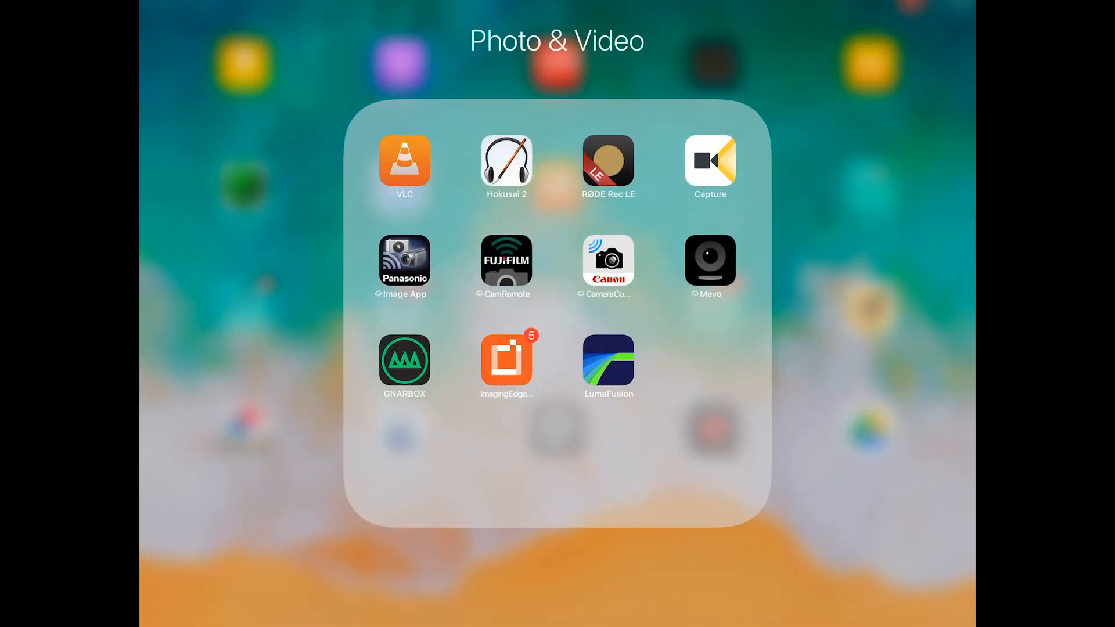
click(608, 366)
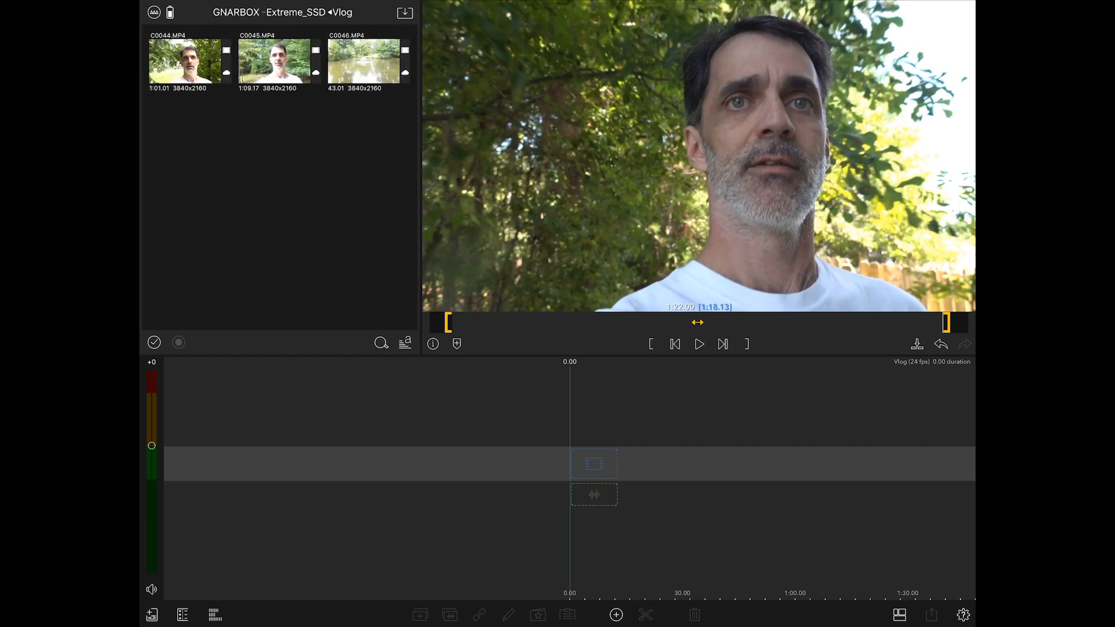
Add C0044.MP4 to the timeline and open its audio editor at 0.0 dB
click(190, 61)
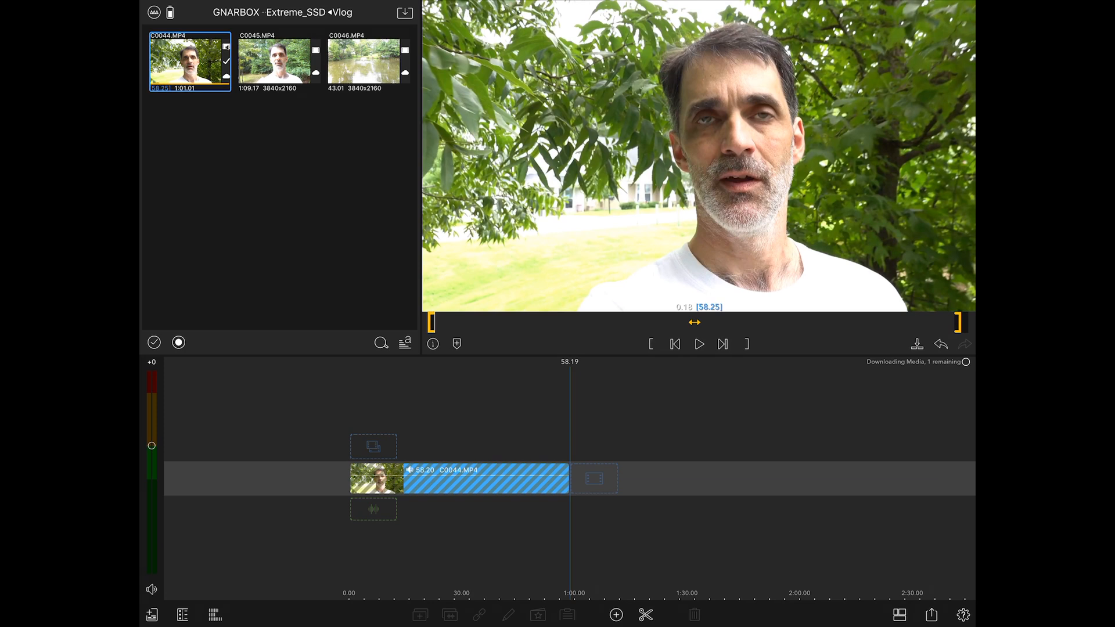
click(279, 61)
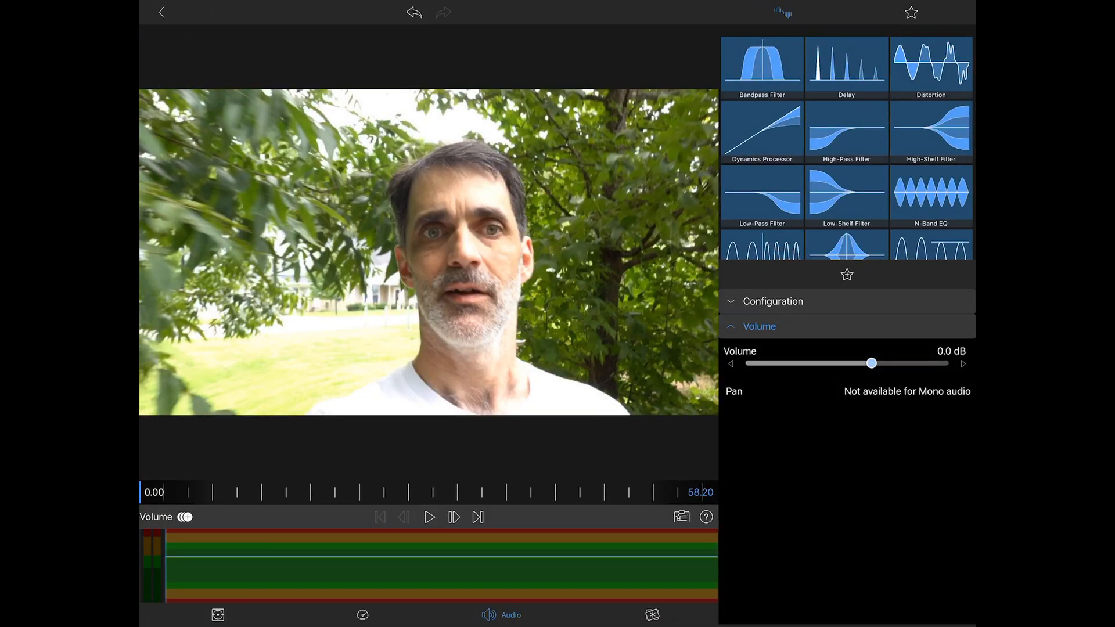
Grade C0044 from the Original preset: adjust contrast, vibrance about 0.2, saturation about 1.07
click(646, 615)
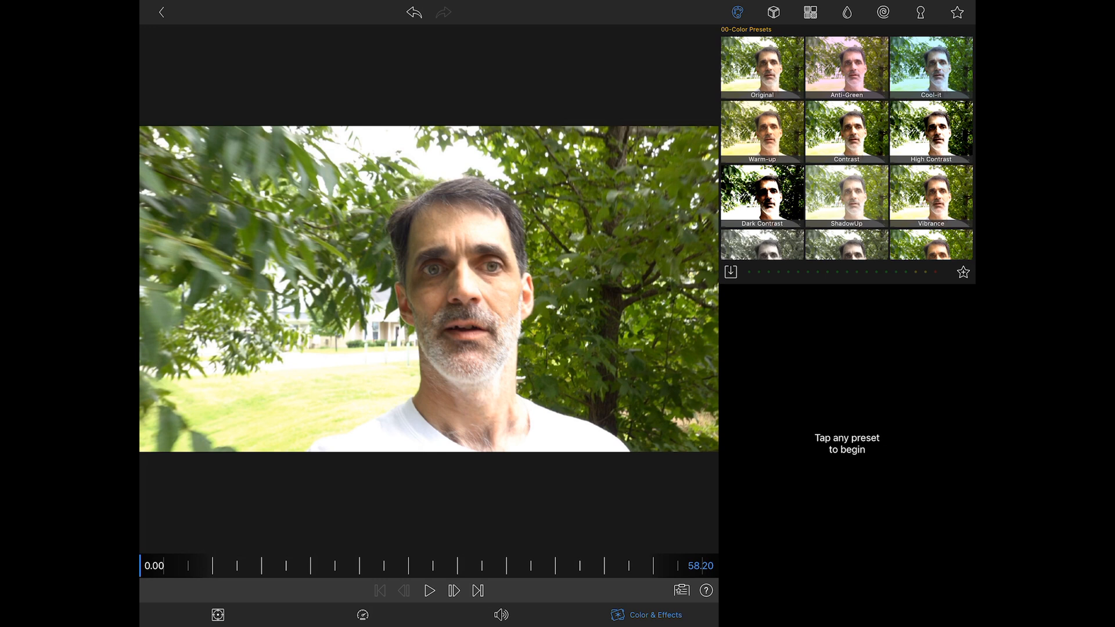
click(762, 68)
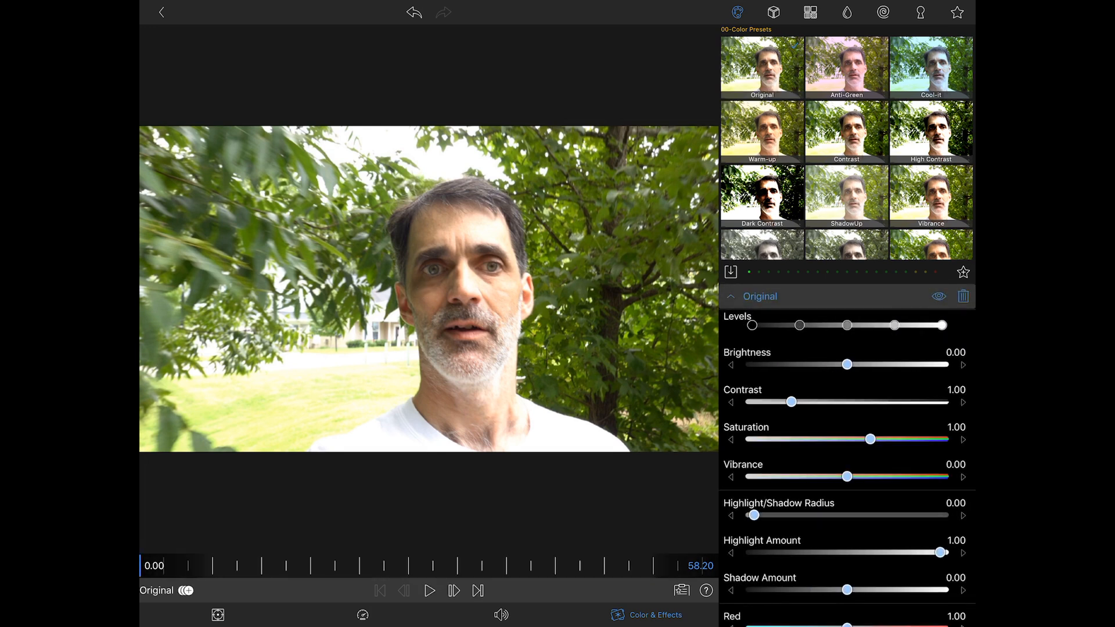
drag(789, 401, 799, 401)
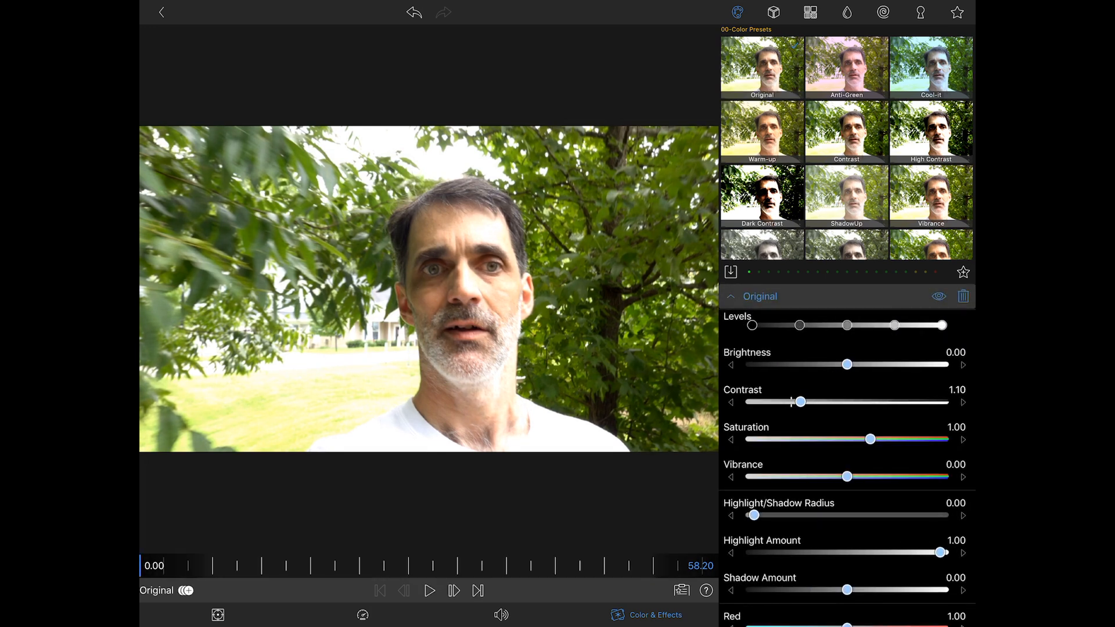
drag(871, 439, 875, 439)
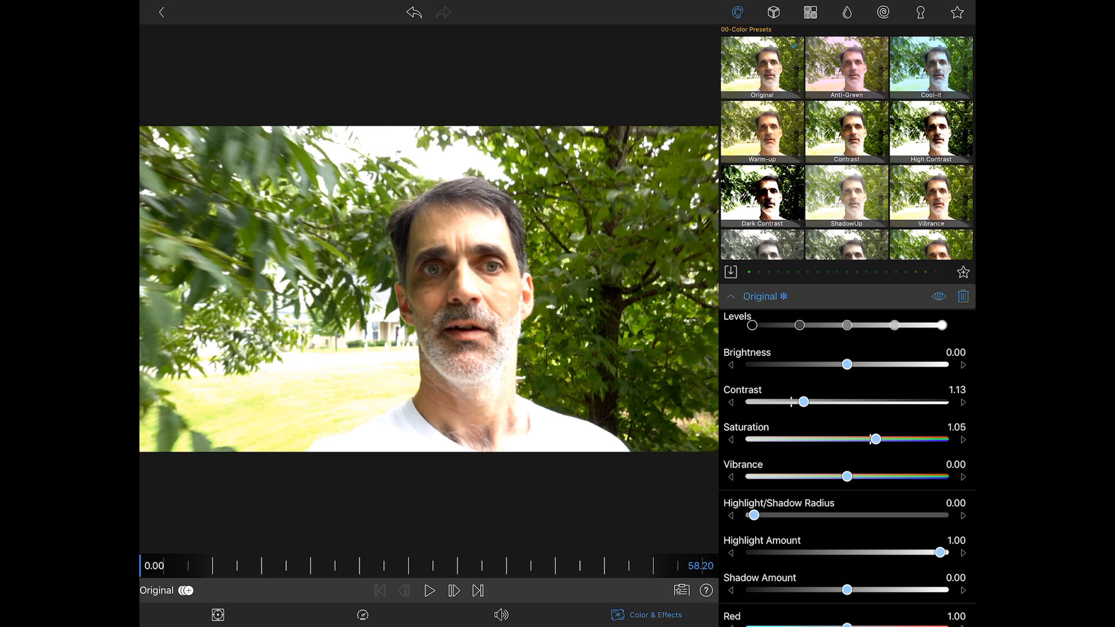
drag(875, 439, 894, 439)
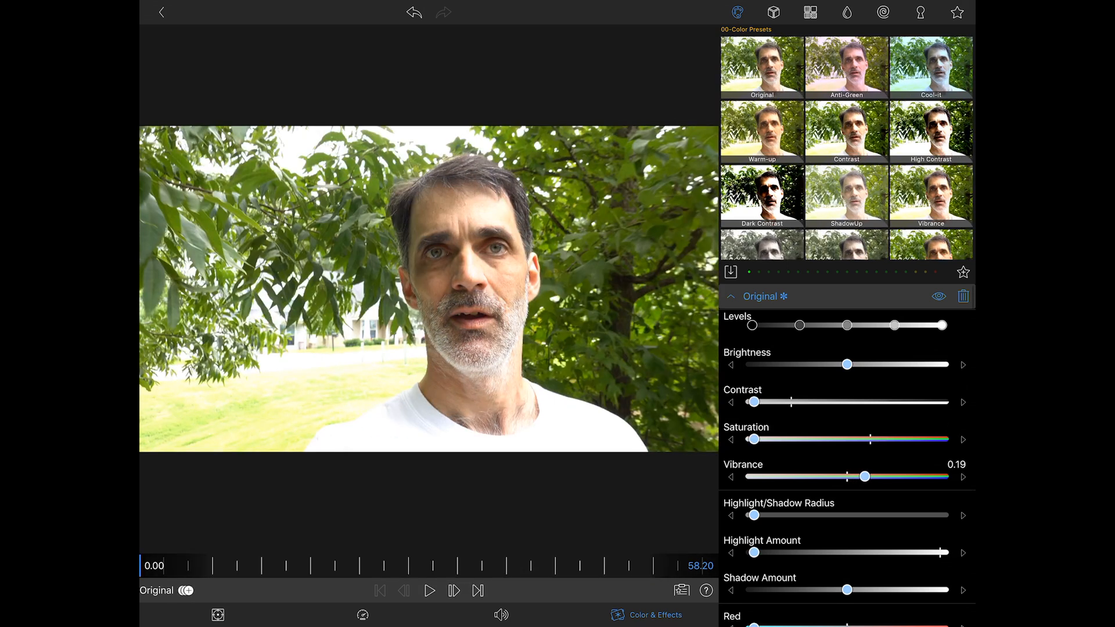
drag(753, 439, 805, 439)
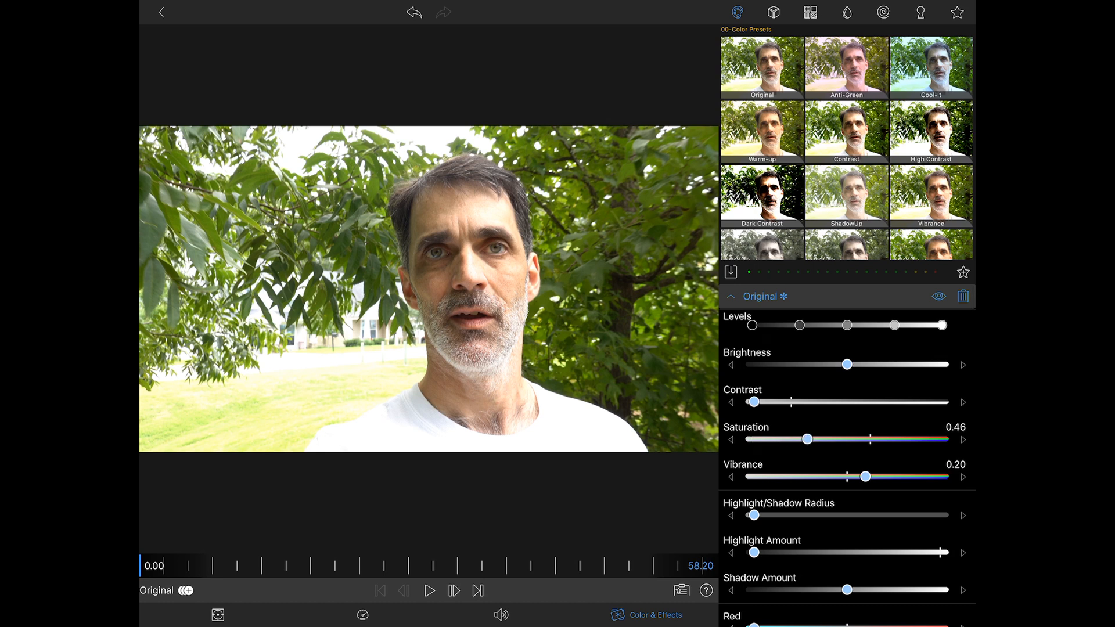
drag(805, 439, 877, 439)
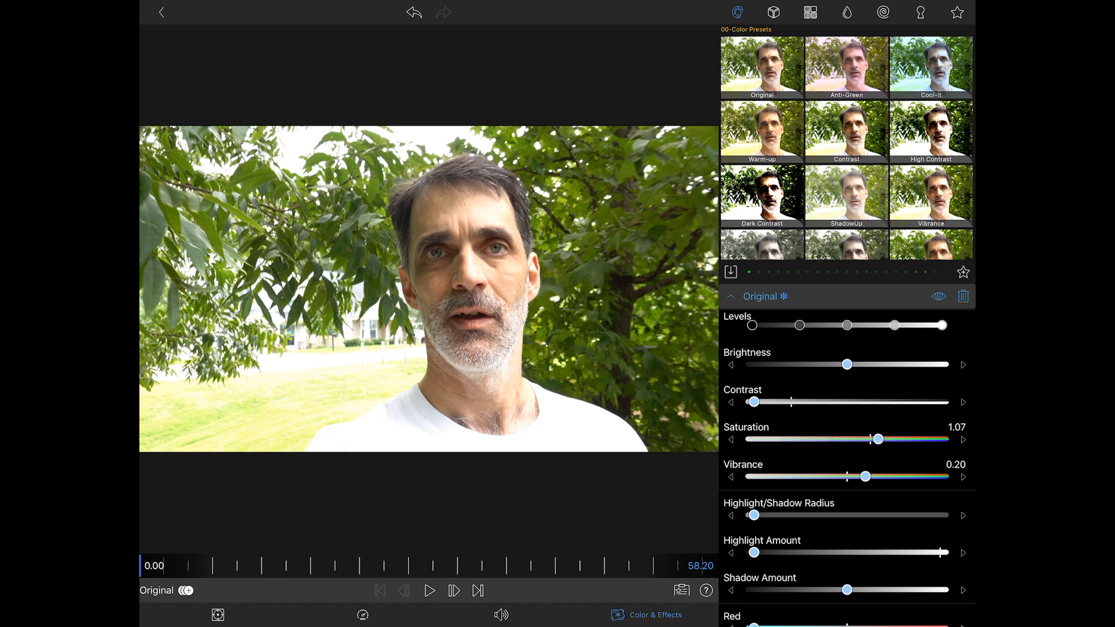
Lower C0044's highlight amount to about 0.47, darken brightness slightly, and exit grading
scroll(down, 3)
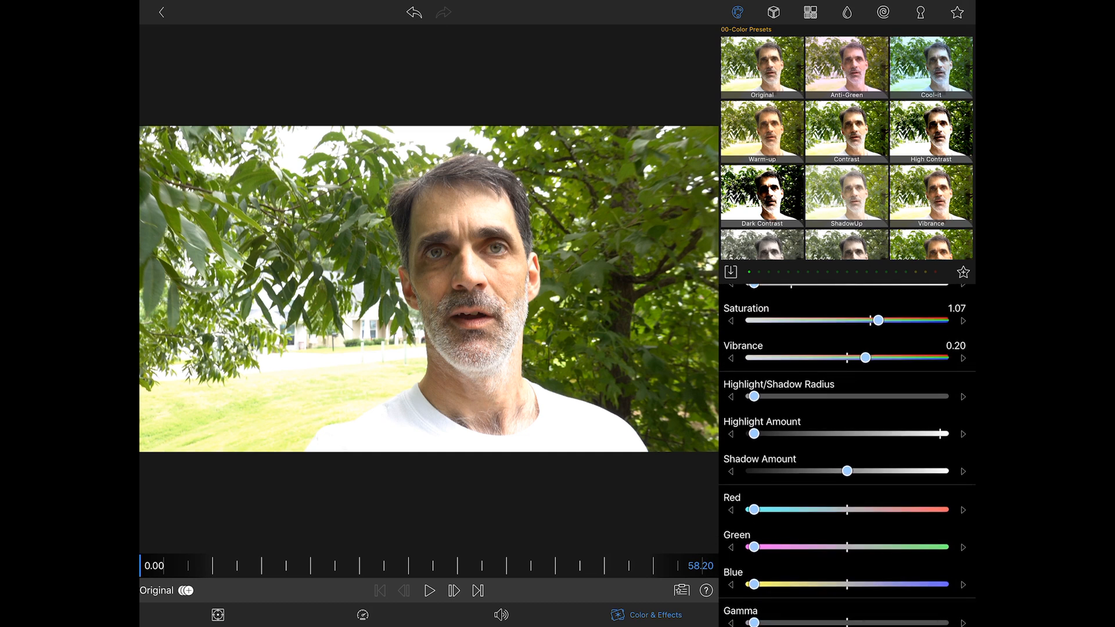
drag(753, 434, 808, 434)
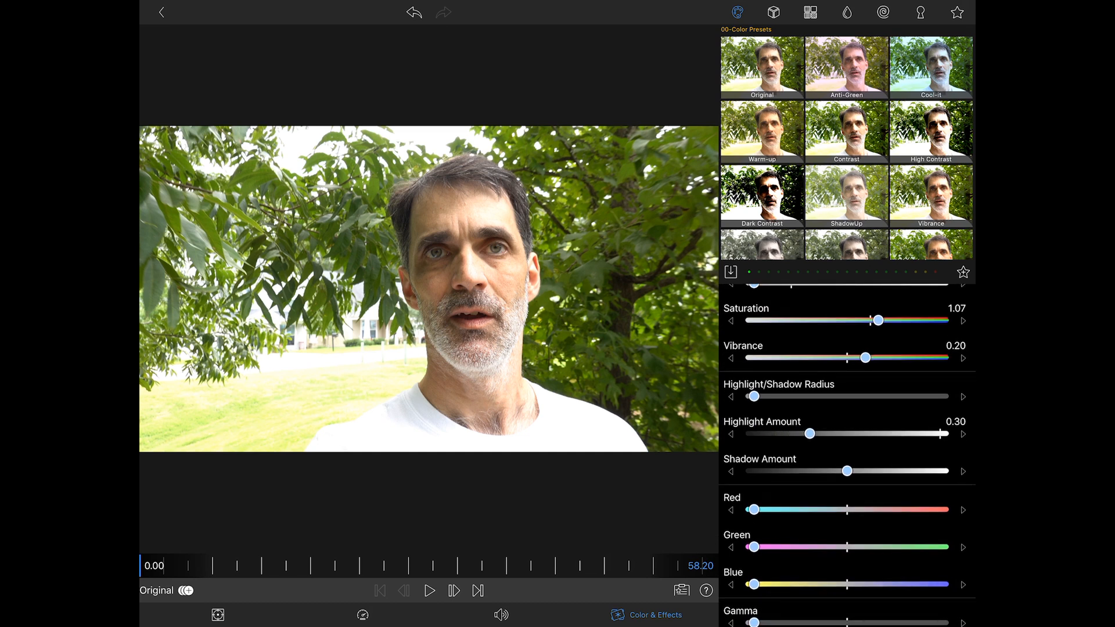
drag(810, 434, 843, 433)
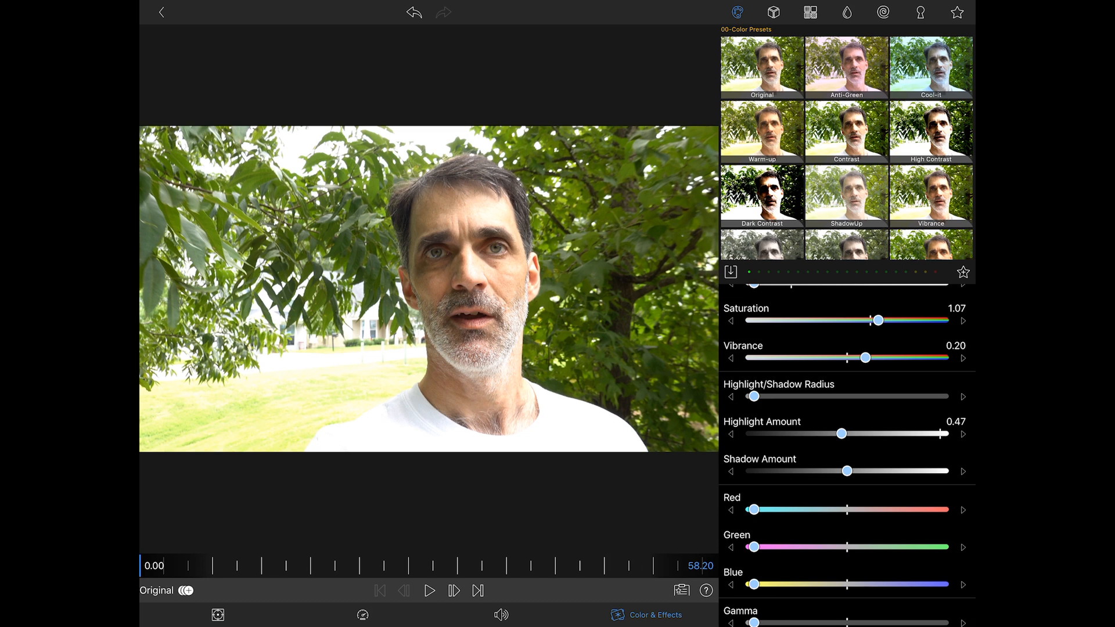
scroll(down, 3)
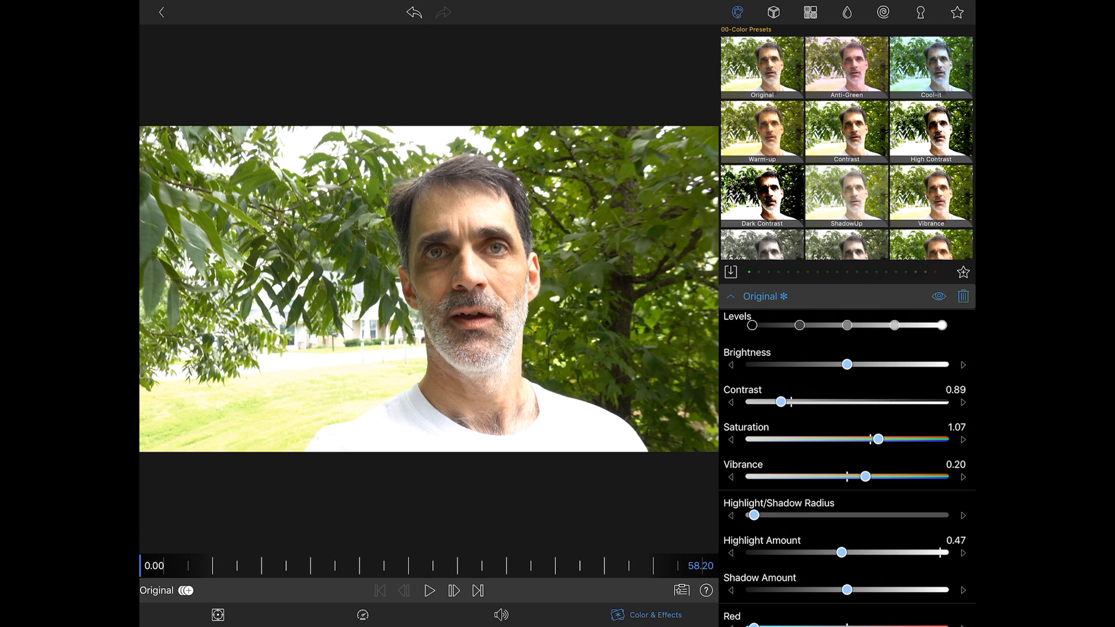
drag(845, 364, 846, 364)
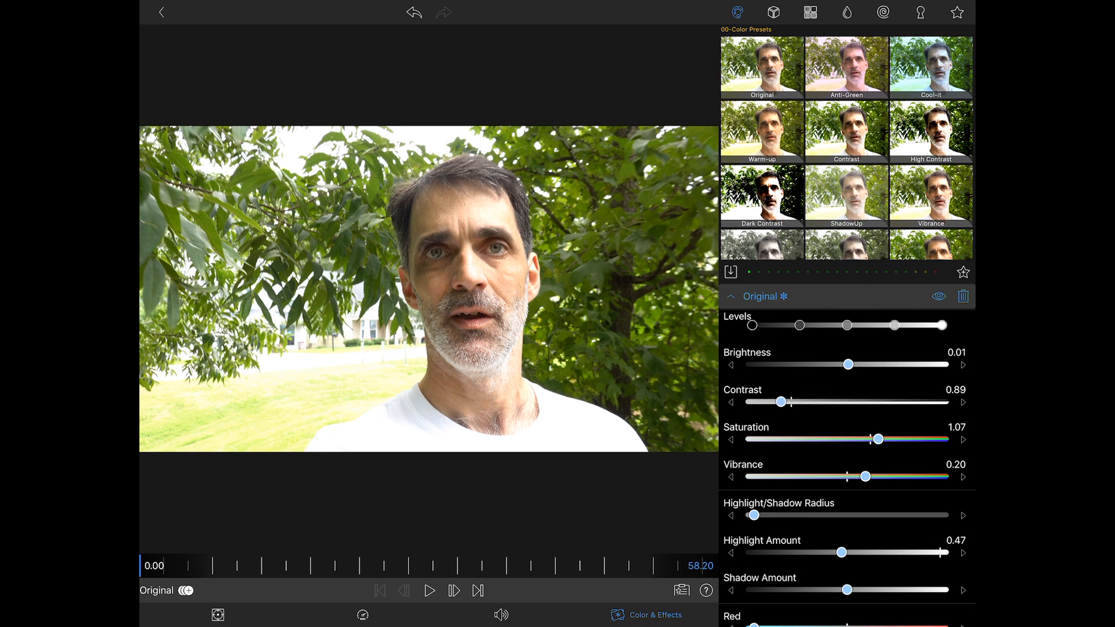
drag(849, 364, 833, 364)
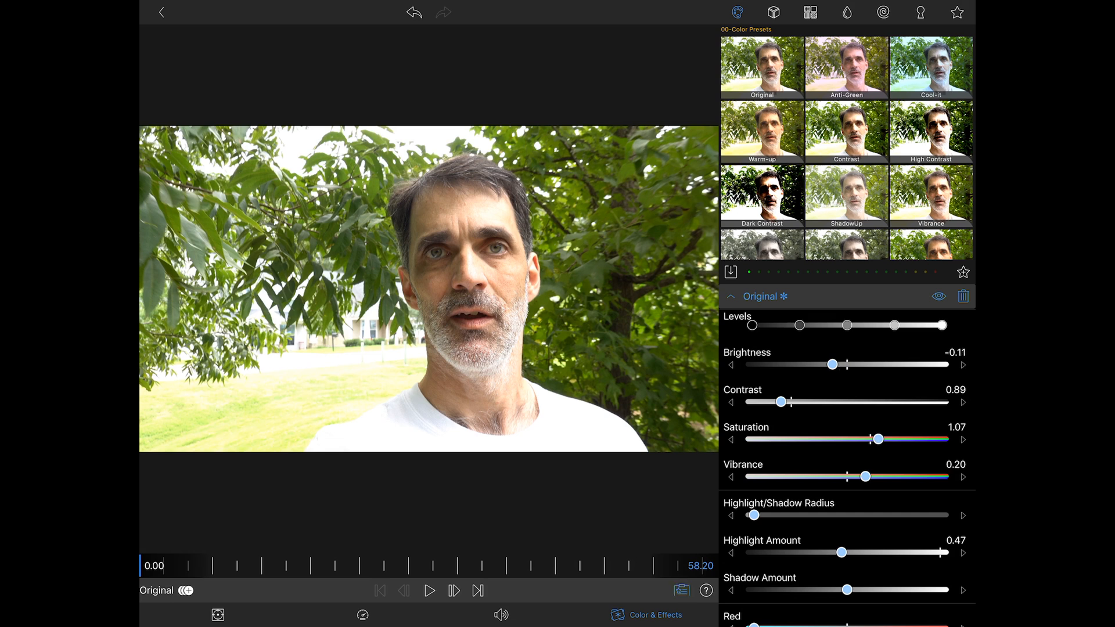
click(680, 590)
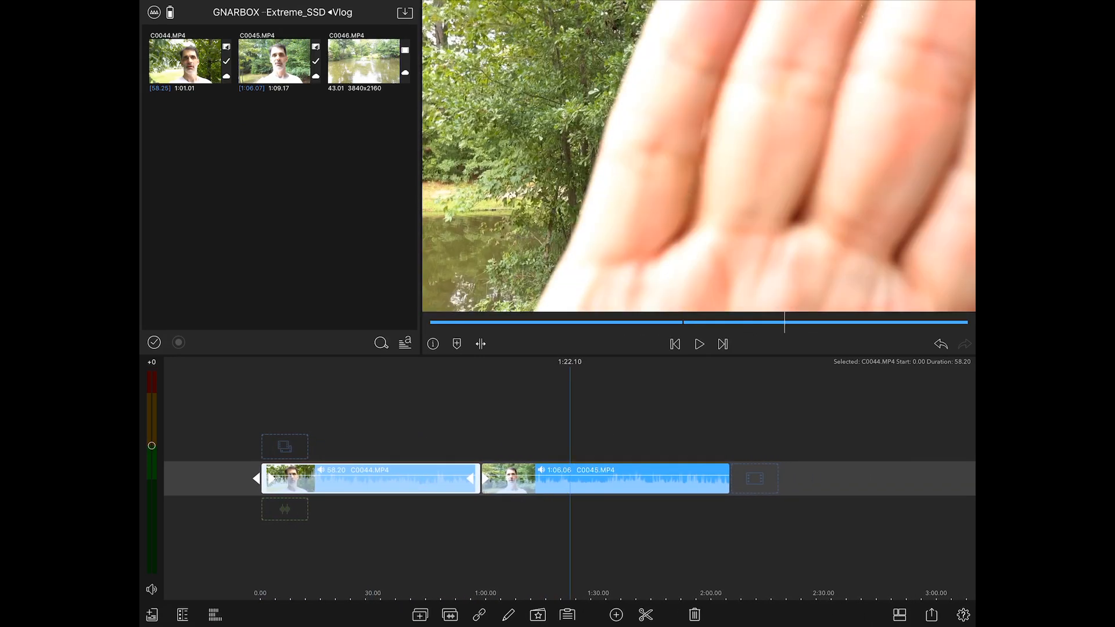
Open C0045 in Color & Effects, dismiss the Attributes Clipboard, and play the clip
click(645, 615)
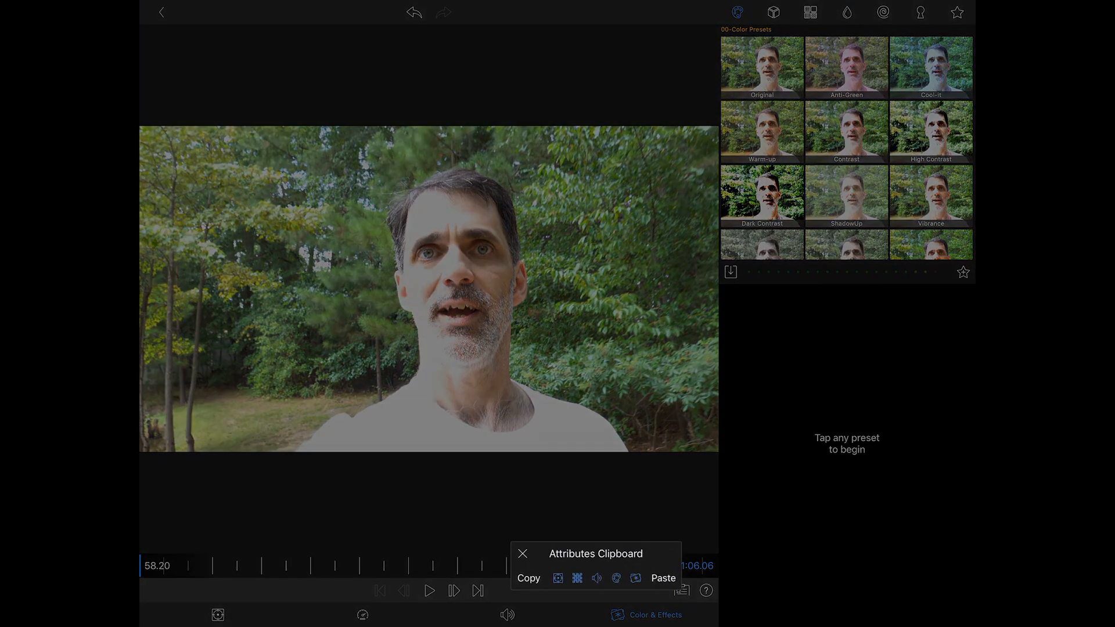
click(558, 577)
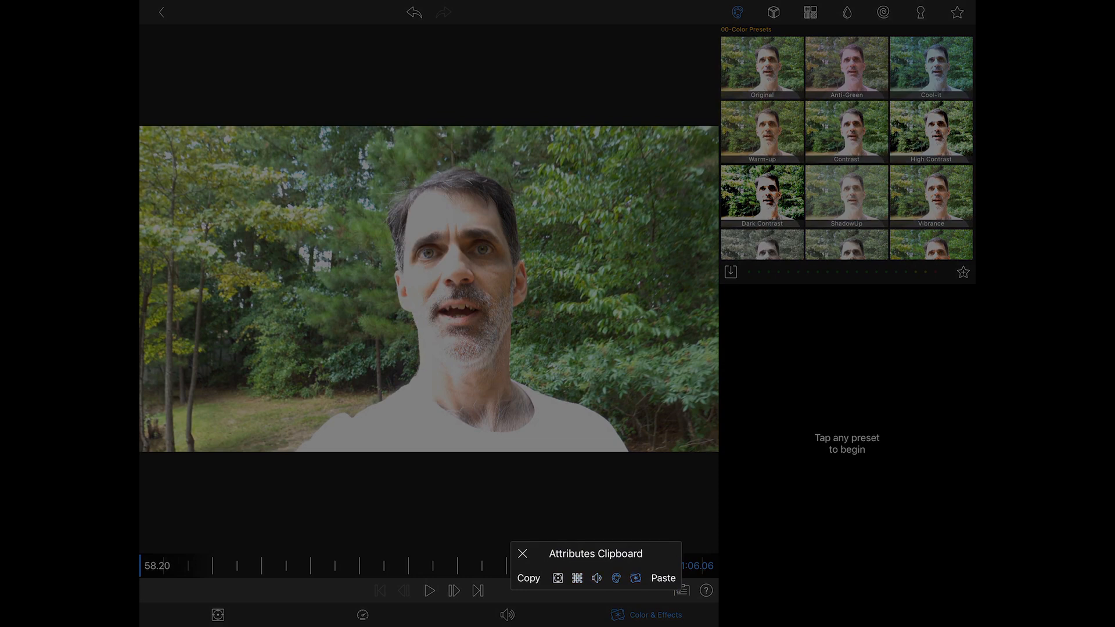
click(522, 554)
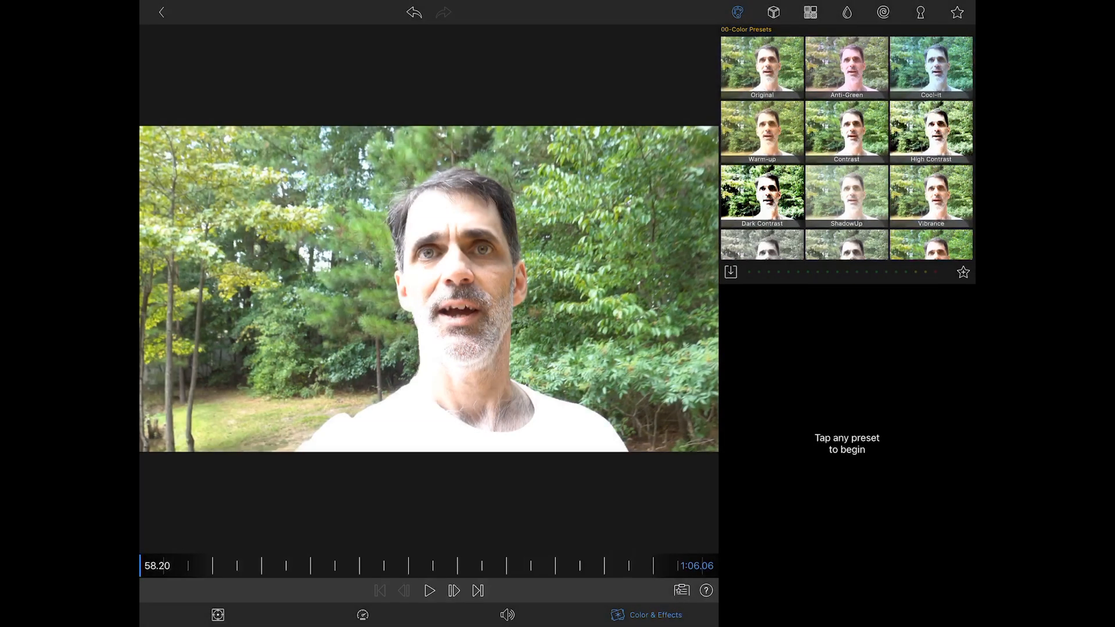
click(429, 590)
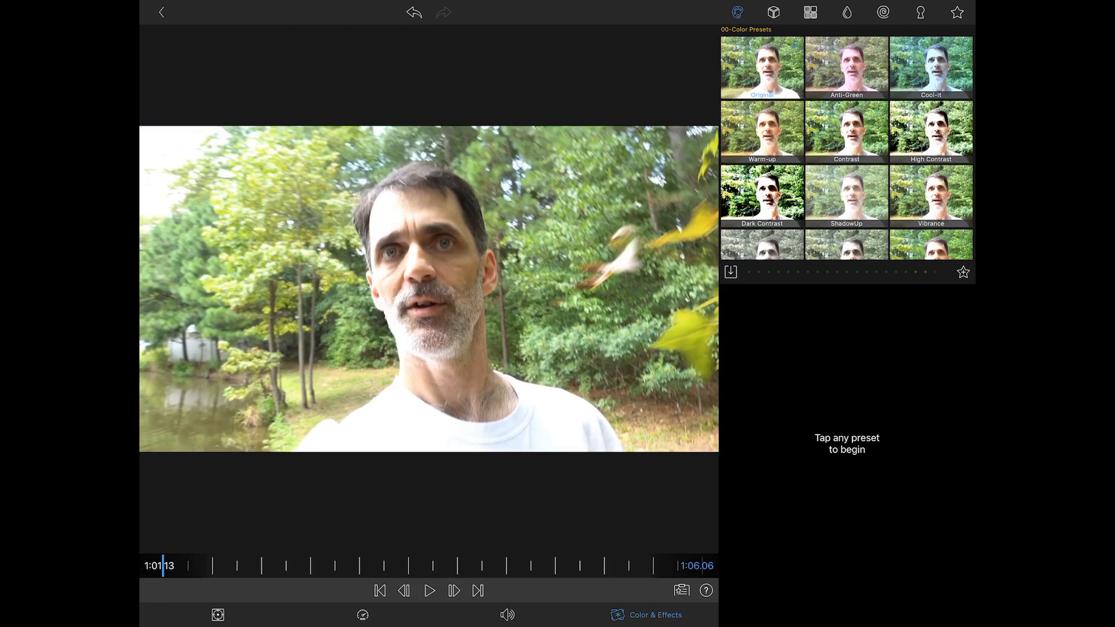
Grade C0045 with contrast 1.21, saturation 1.20 and slight vibrance, then show its audio settings
click(761, 67)
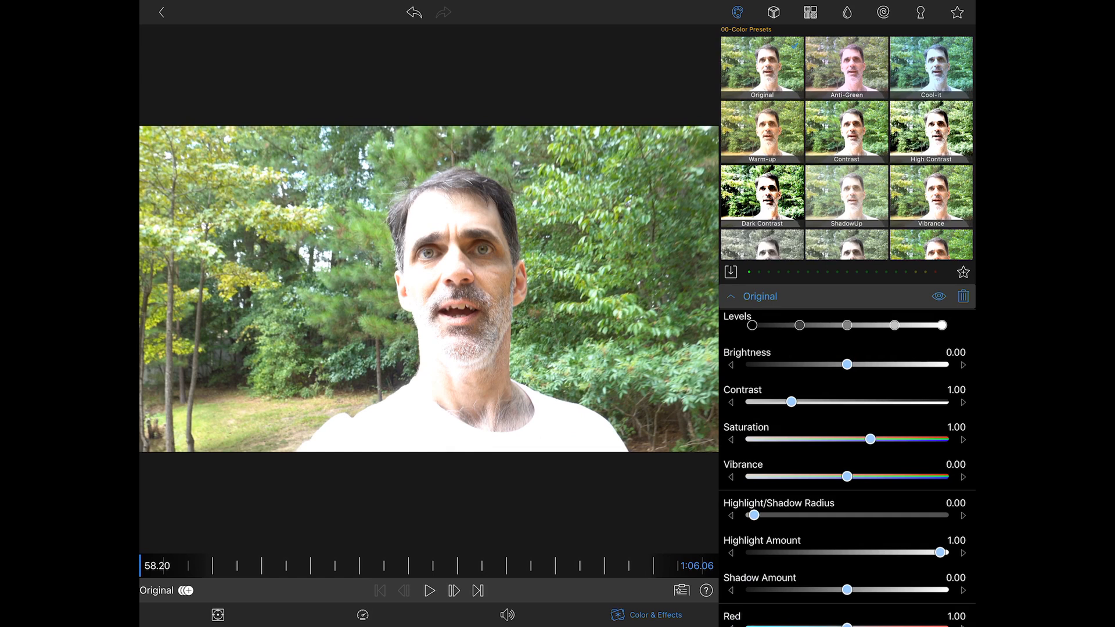
drag(791, 401, 809, 402)
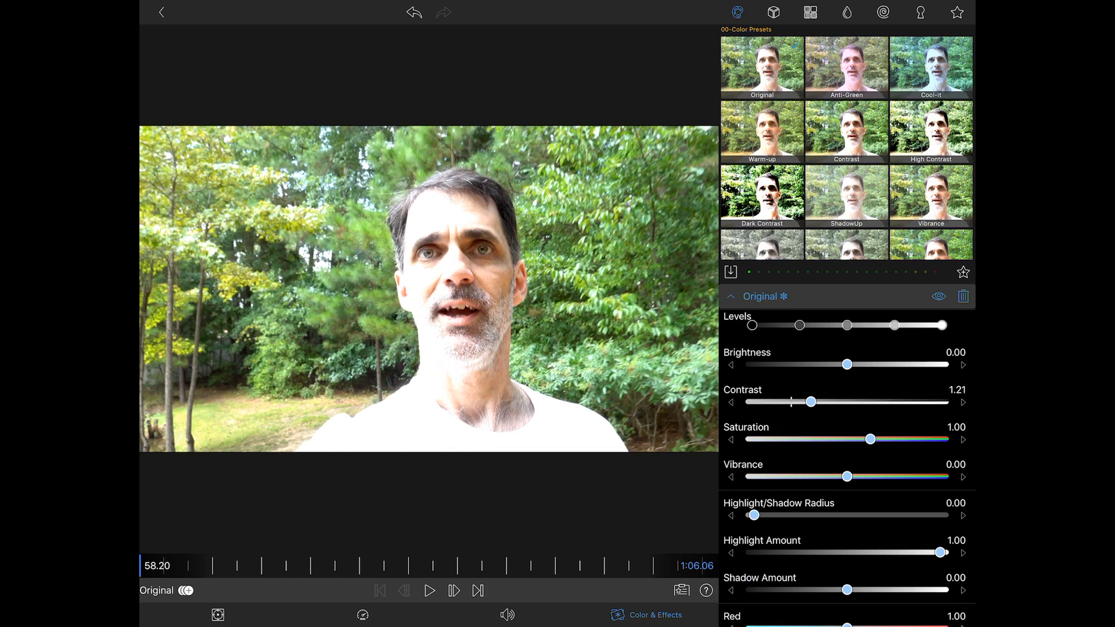
drag(874, 439, 885, 439)
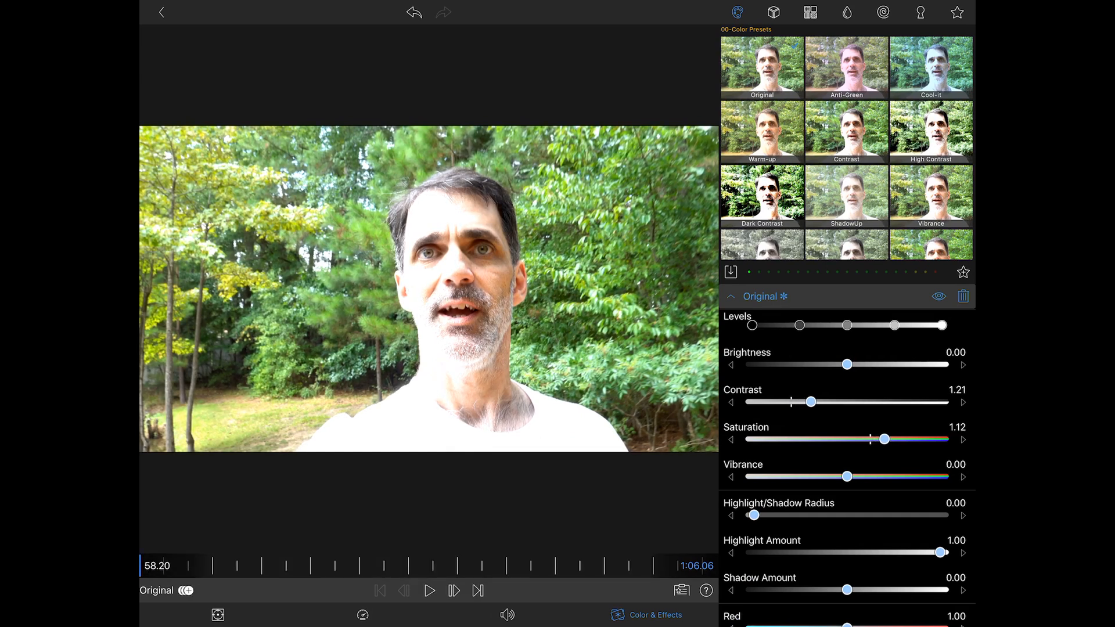
drag(885, 439, 894, 439)
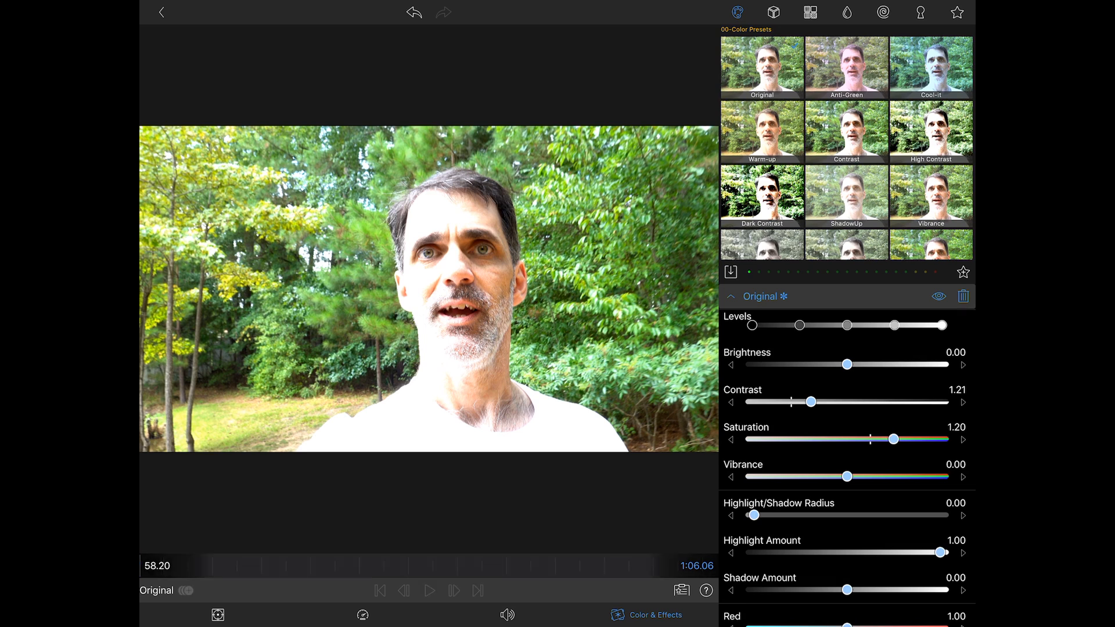
drag(848, 476, 857, 476)
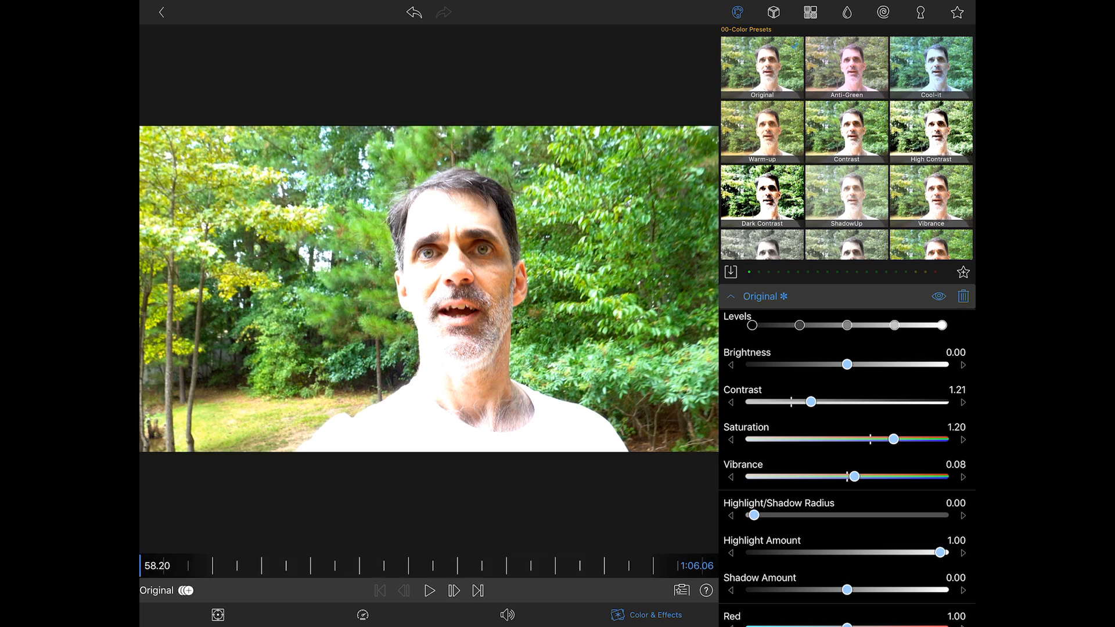
drag(856, 476, 853, 476)
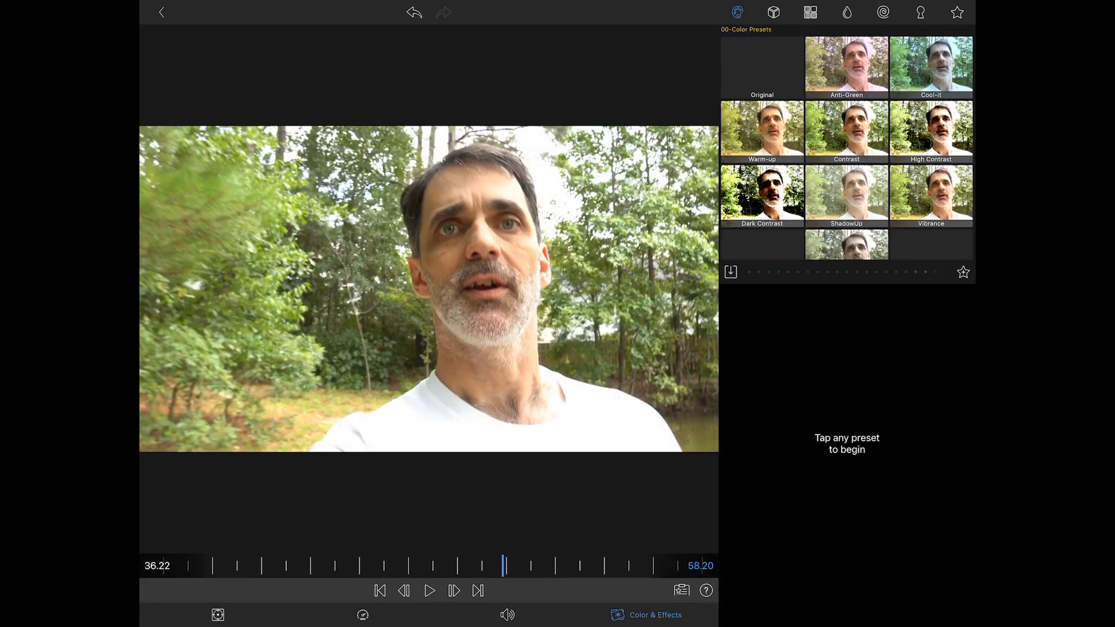
click(501, 614)
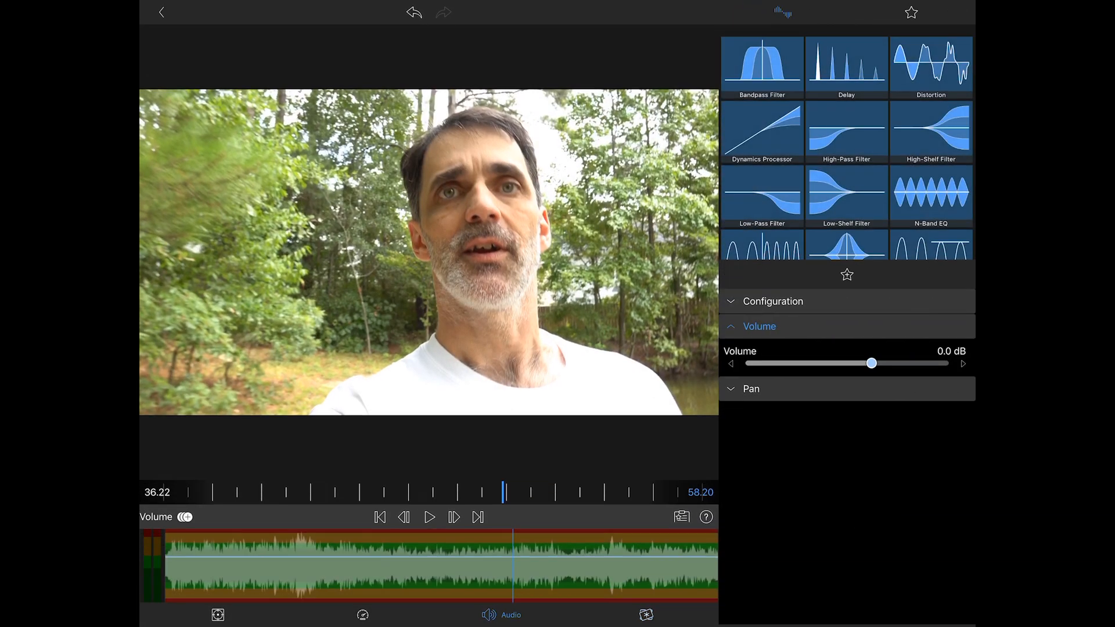
Raise clip C0045's volume to 7.7 dB while previewing, then bring up the attributes clipboard on the next clip
scroll(down, 3)
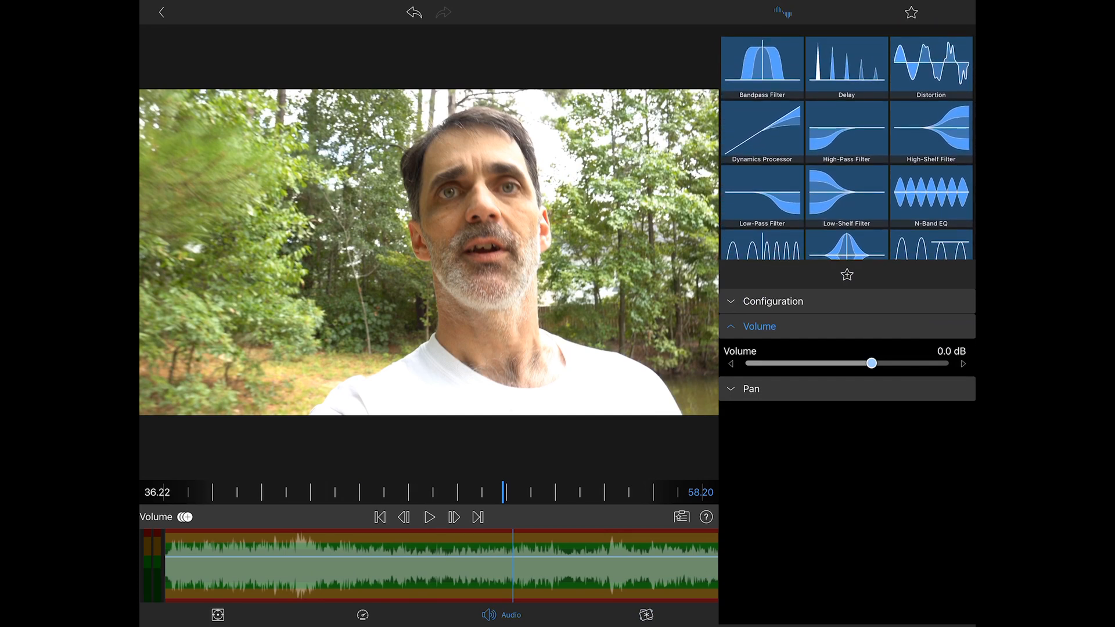
drag(871, 363, 877, 364)
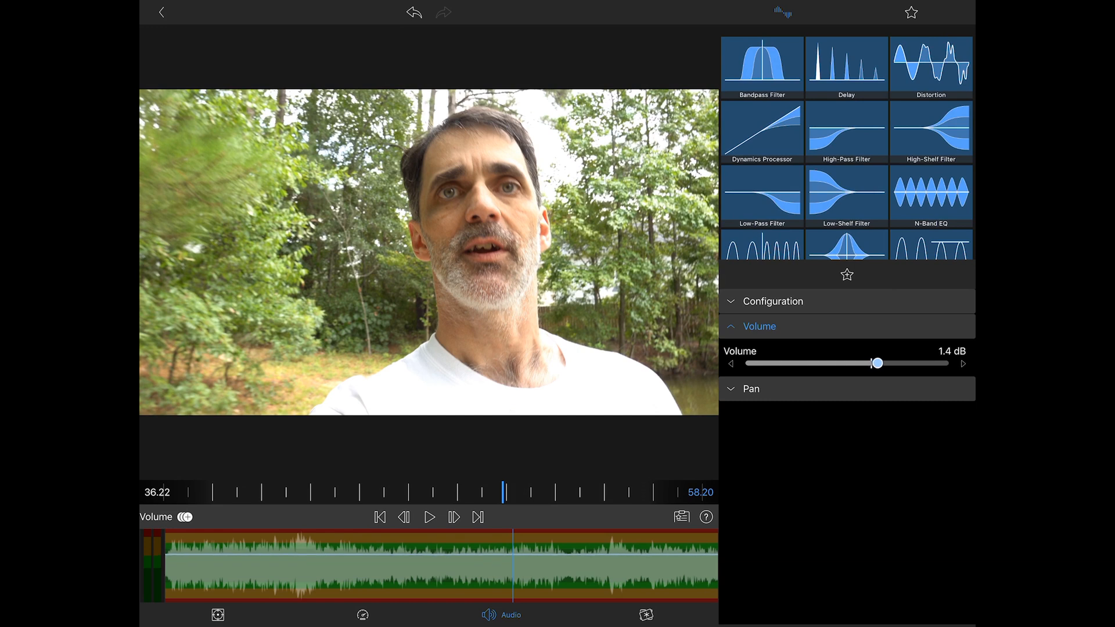
click(428, 517)
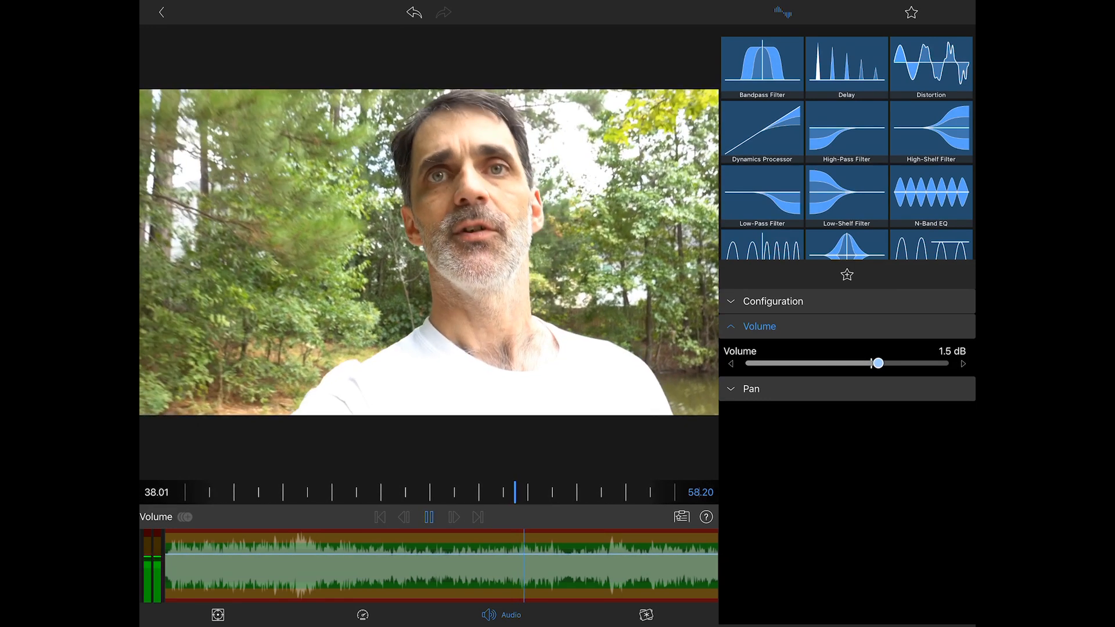
drag(877, 364, 896, 364)
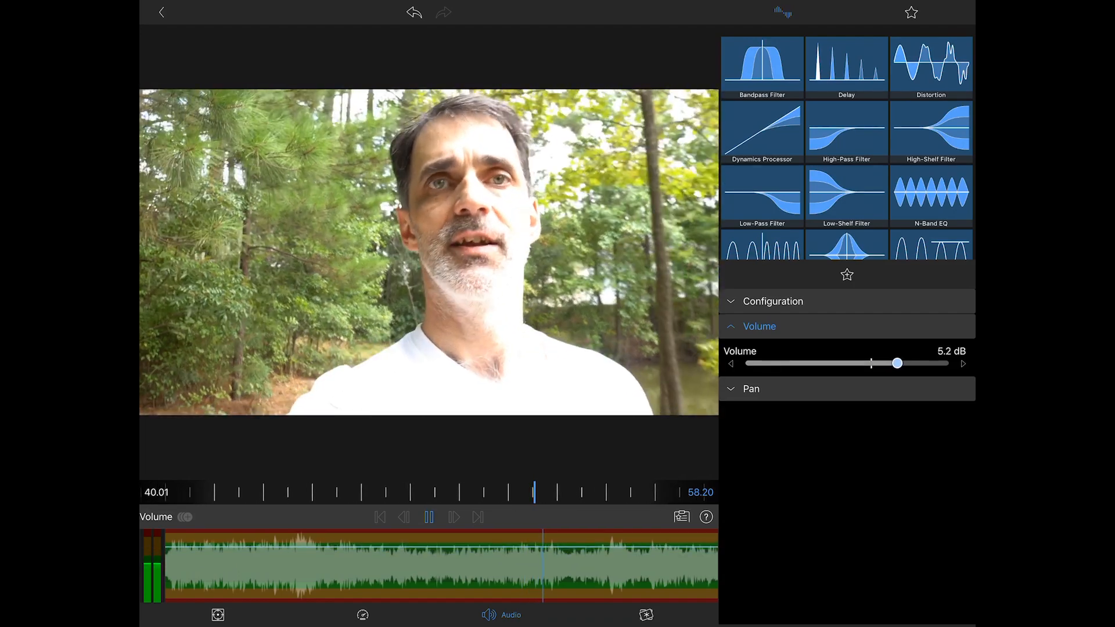
drag(896, 364, 903, 363)
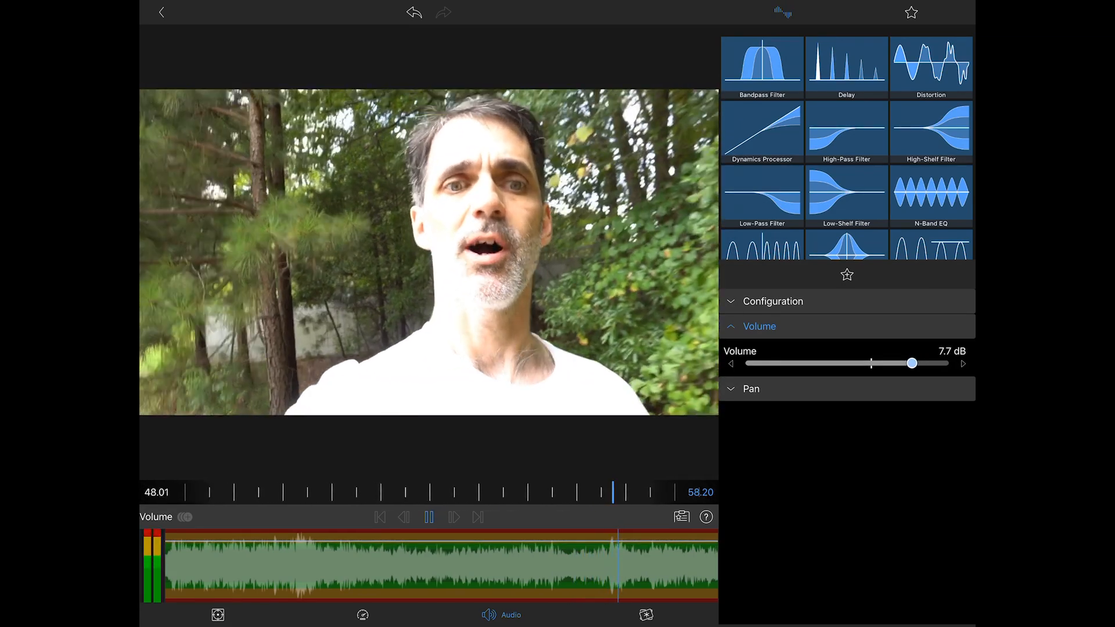
click(681, 516)
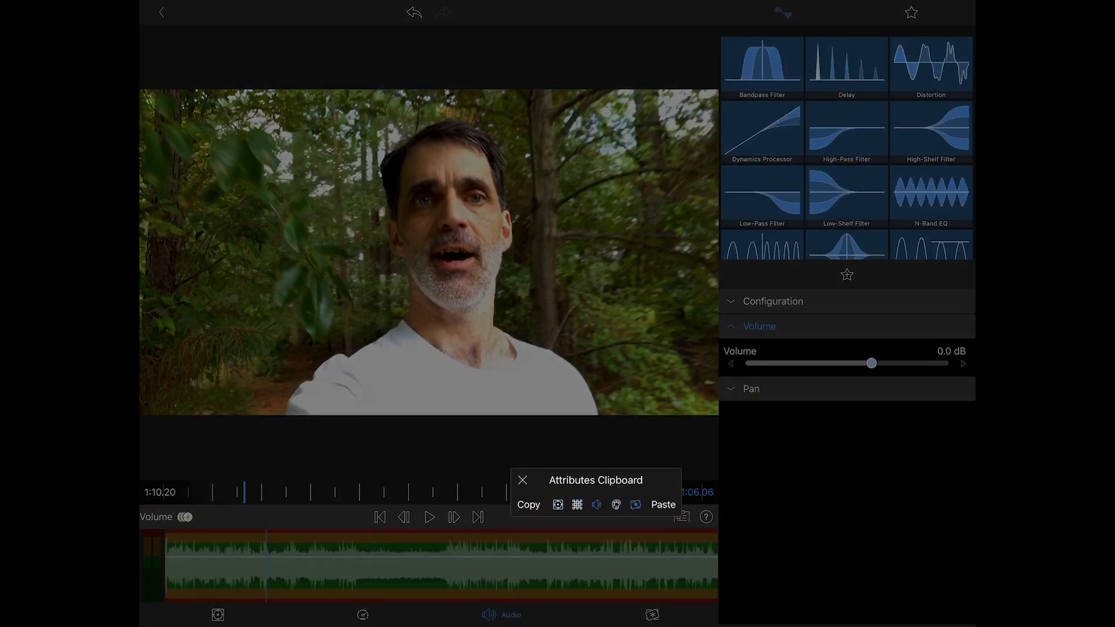
Boost the second clip's volume to 7.7 dB and preview its audio
drag(872, 363, 912, 363)
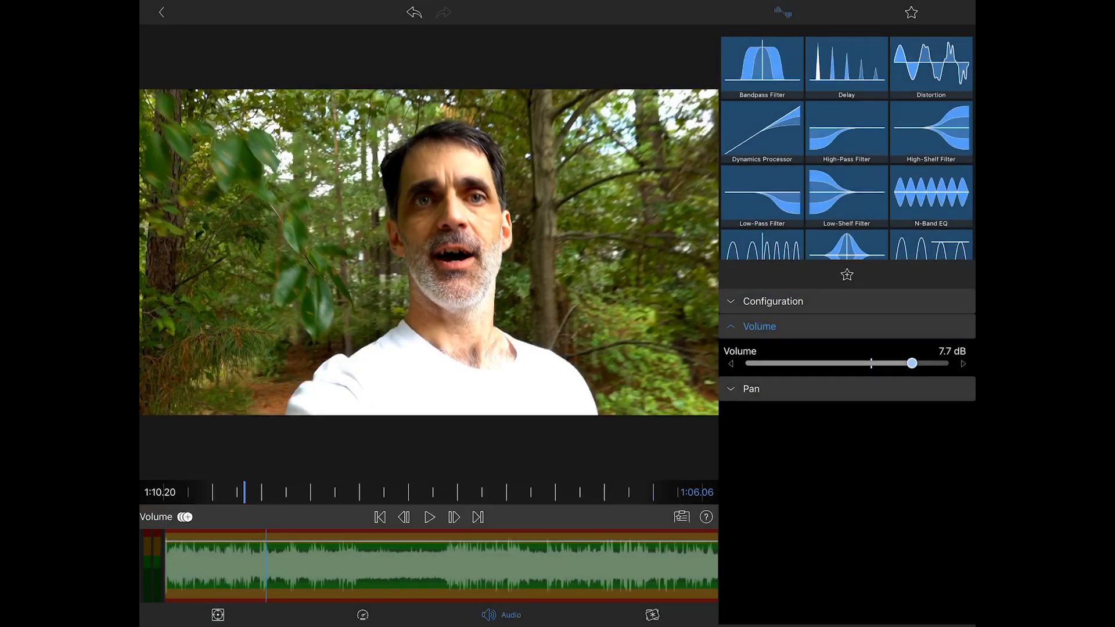
click(430, 517)
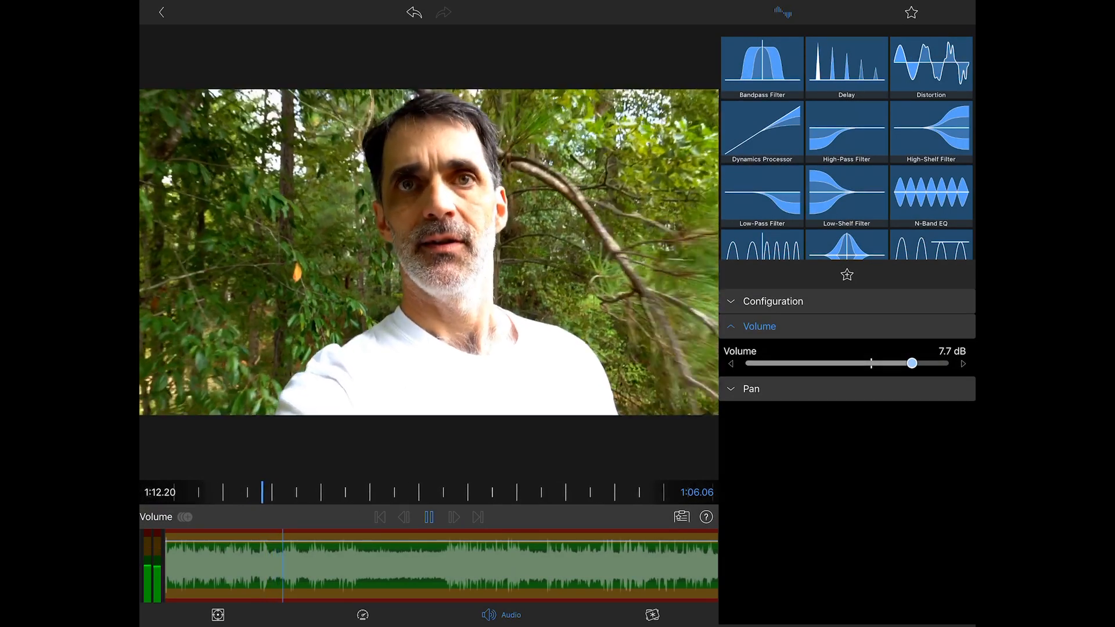
drag(912, 363, 916, 364)
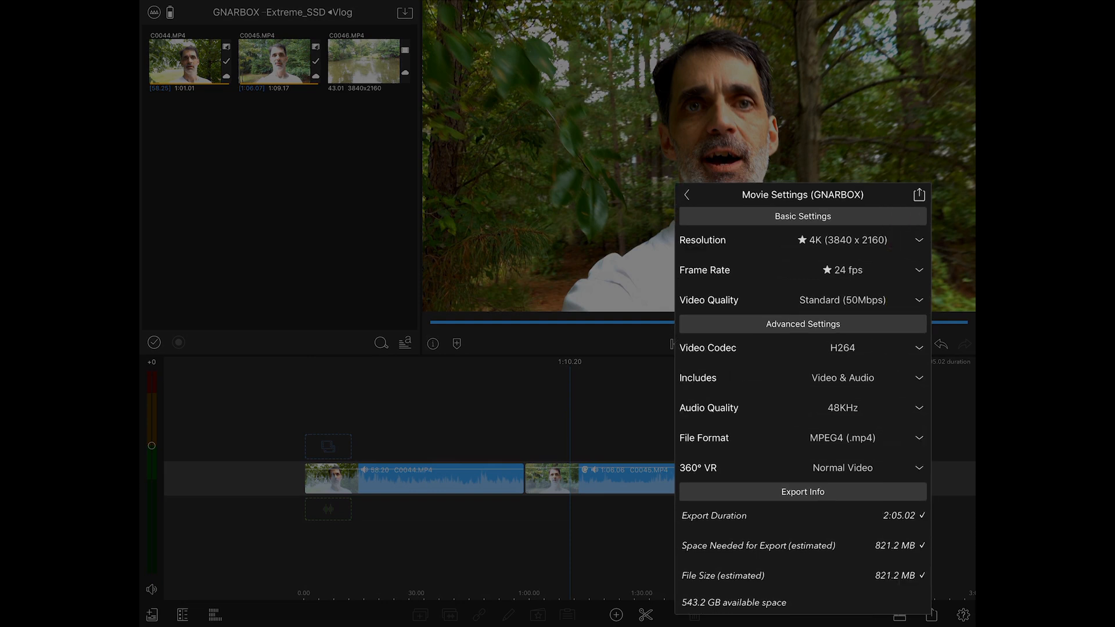
Set export video quality to Extreme (100 Mbps) and continue to Movie Info
click(841, 299)
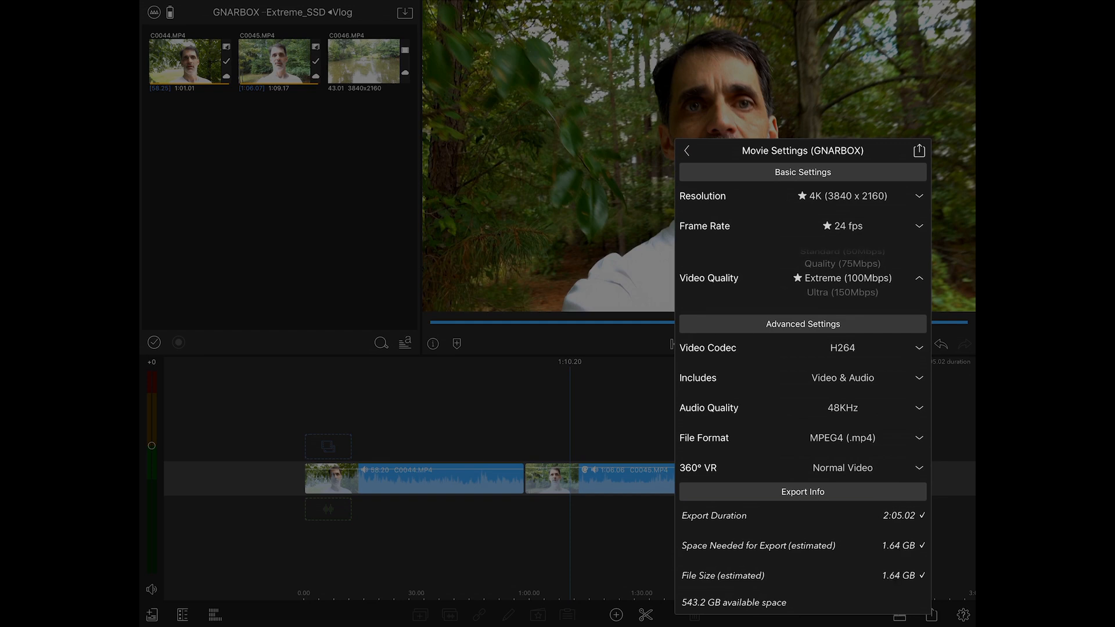
click(687, 150)
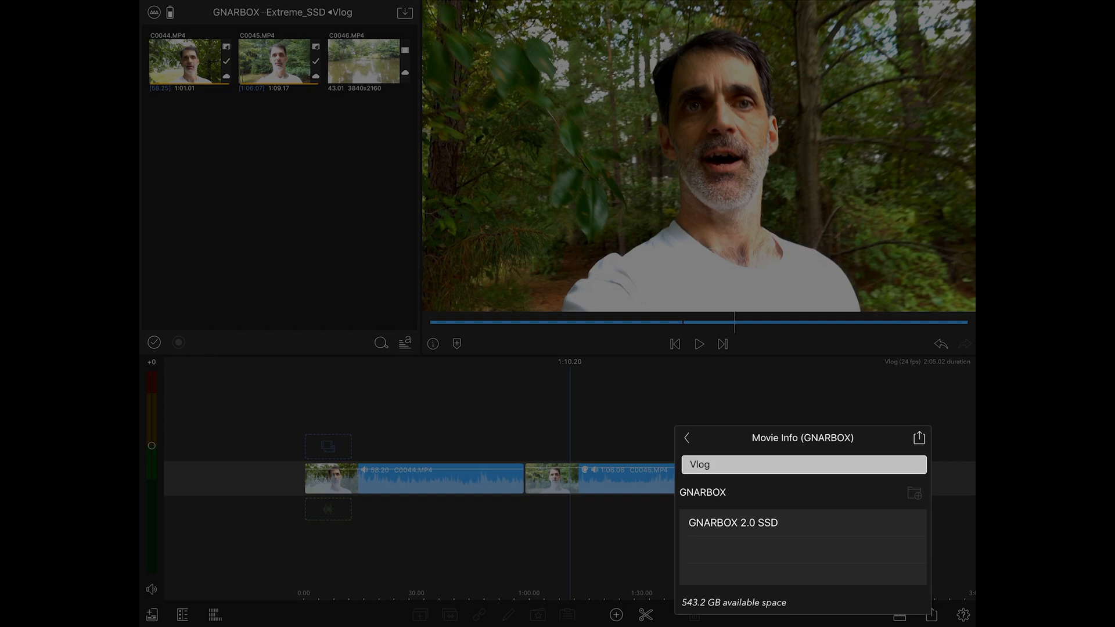
Choose GNARBOX 2.0 SSD > Extreme_SSD > Vlog as the Vlog movie's export destination
click(732, 522)
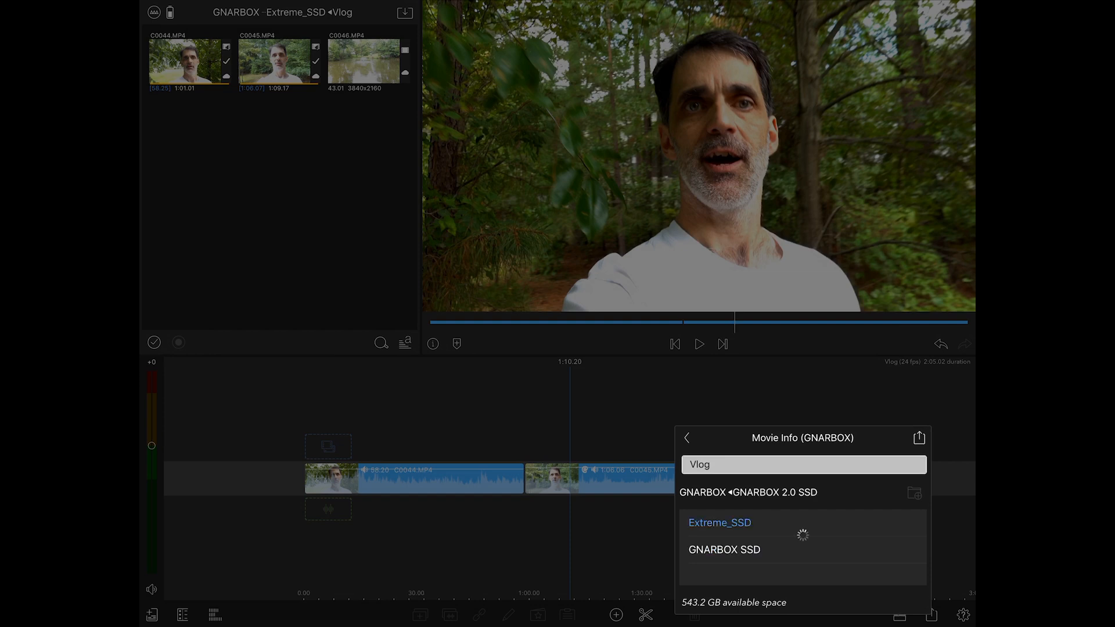
click(718, 523)
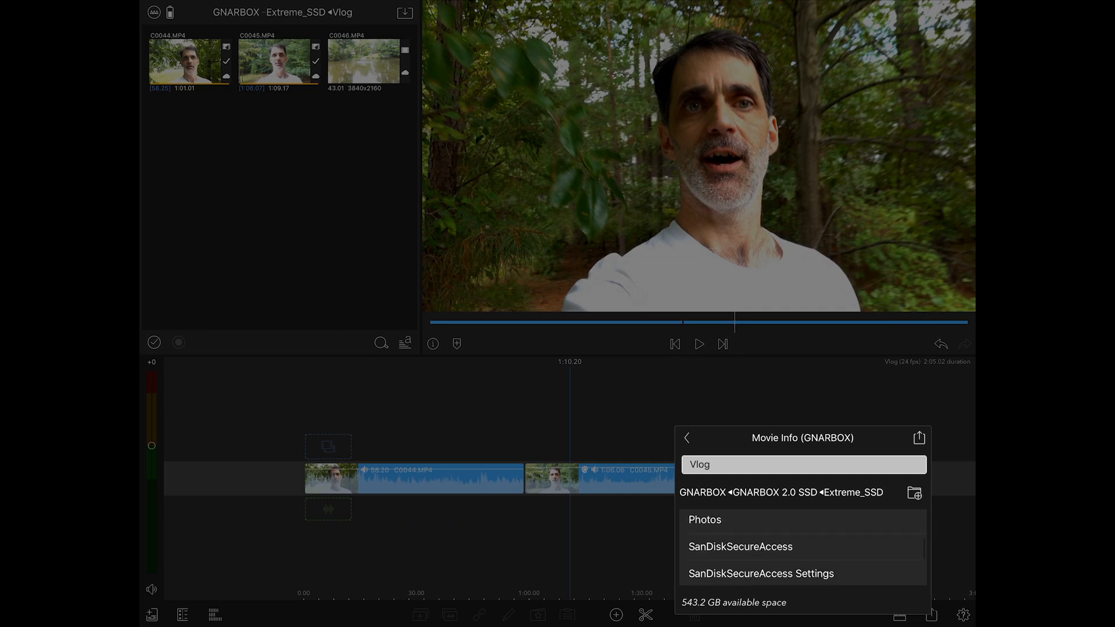
scroll(down, 3)
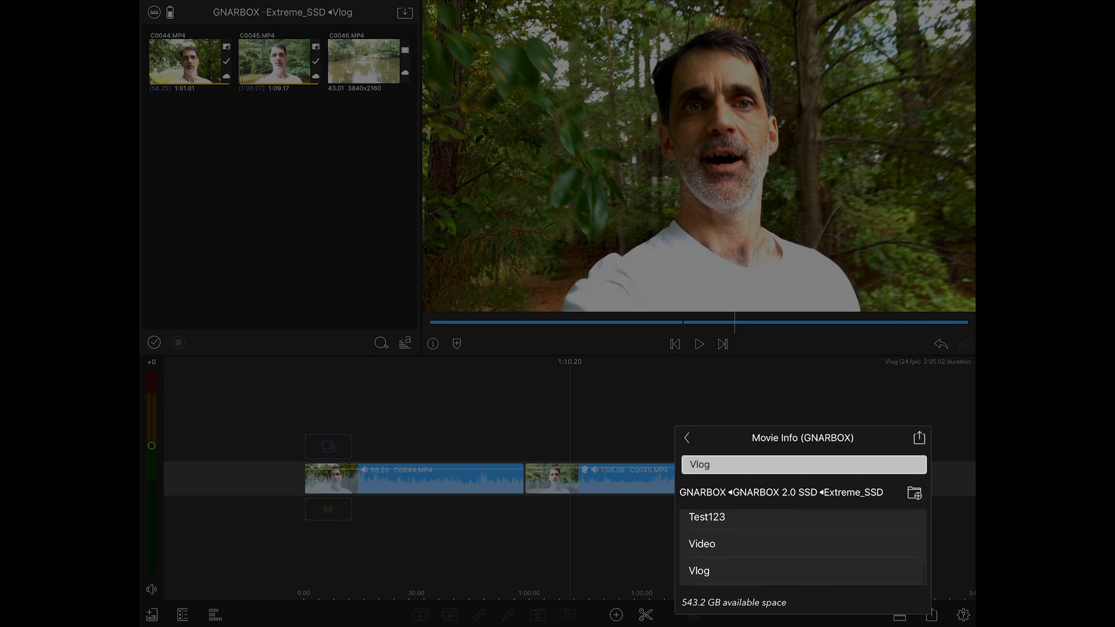
click(698, 570)
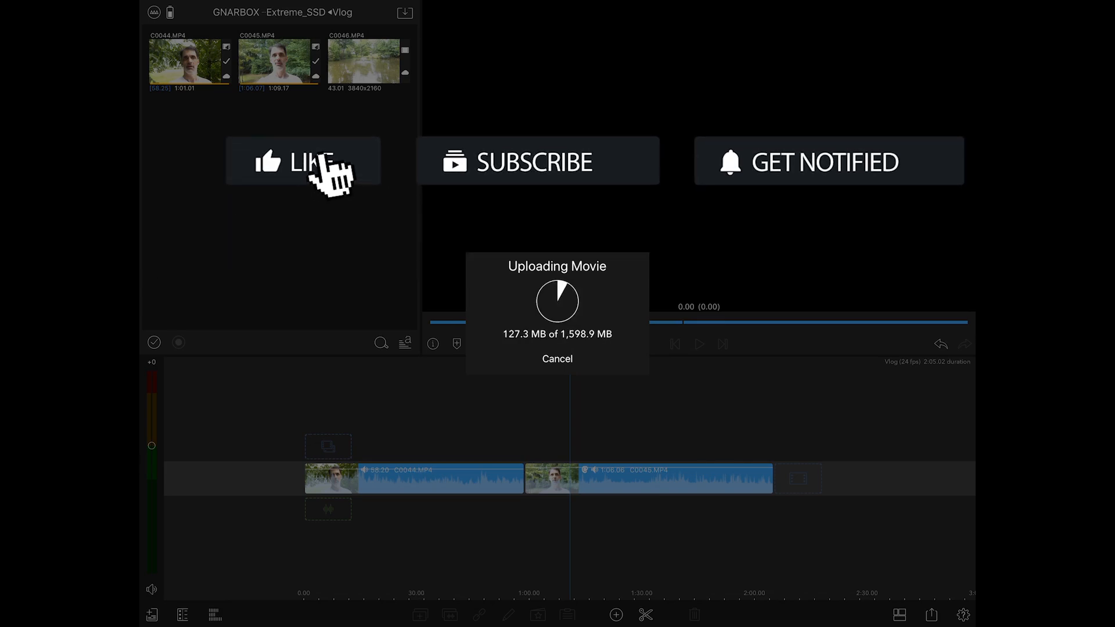
Wait for the Vlog upload to finish, then switch to Safekeep's storage browser
click(302, 161)
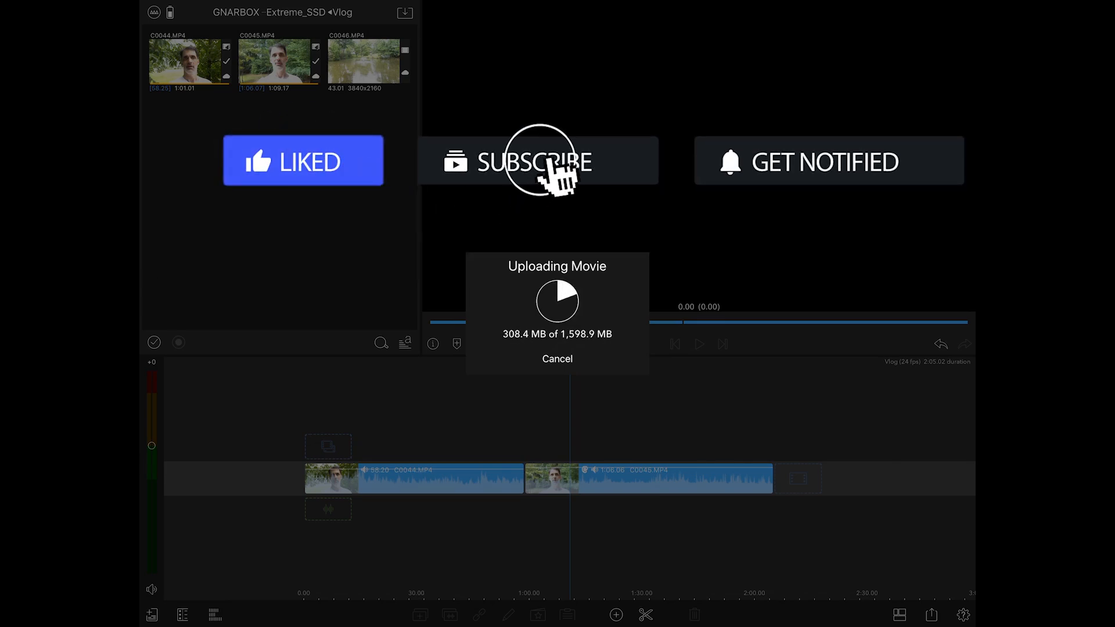
click(537, 161)
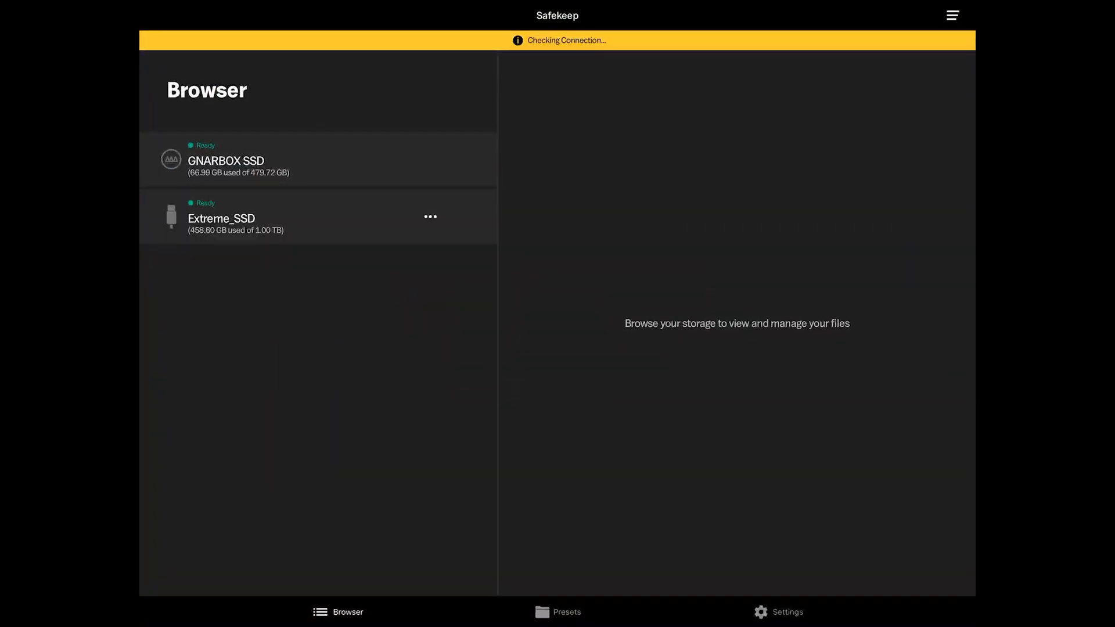
Browse to Extreme_SSD's Vlog folder and open Vlog.mp4 (1.6 GB) in the preview player
click(221, 218)
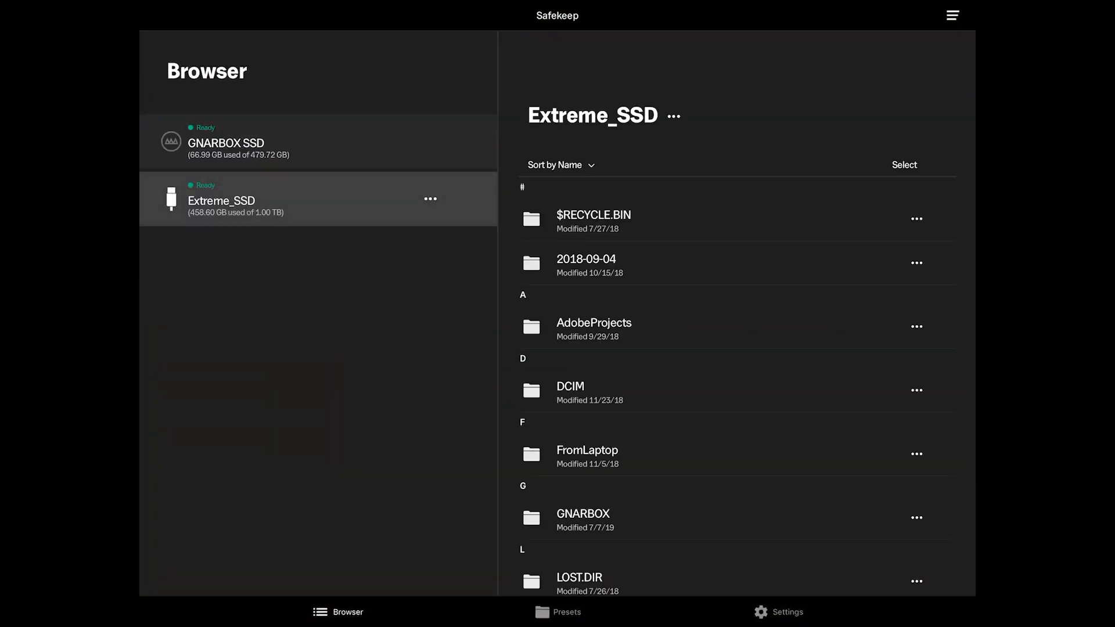
scroll(down, 3)
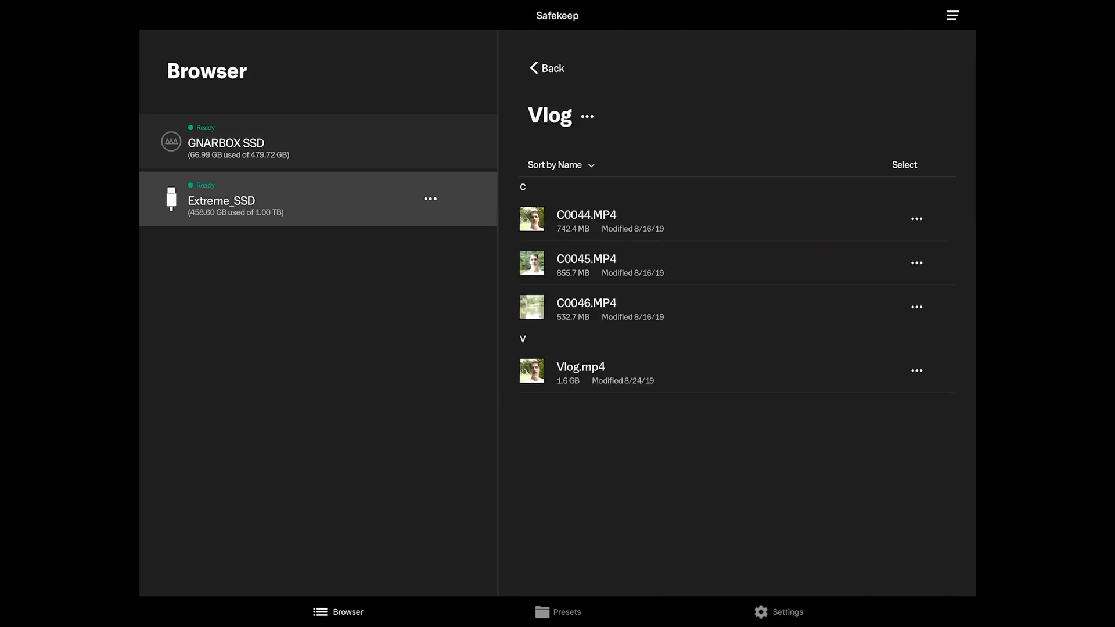
click(580, 366)
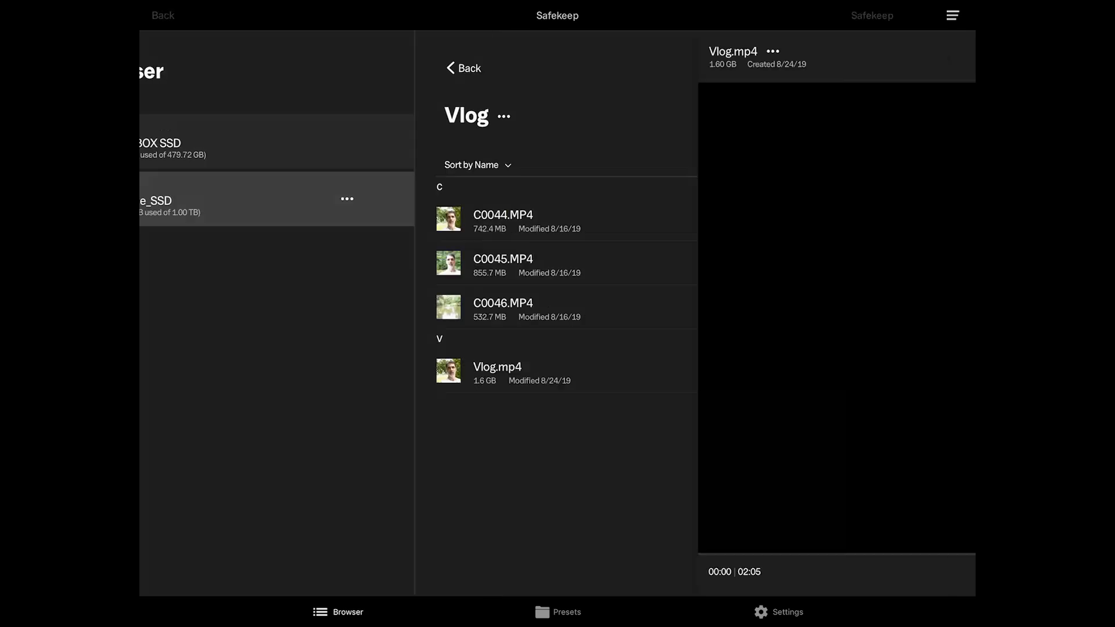
click(497, 366)
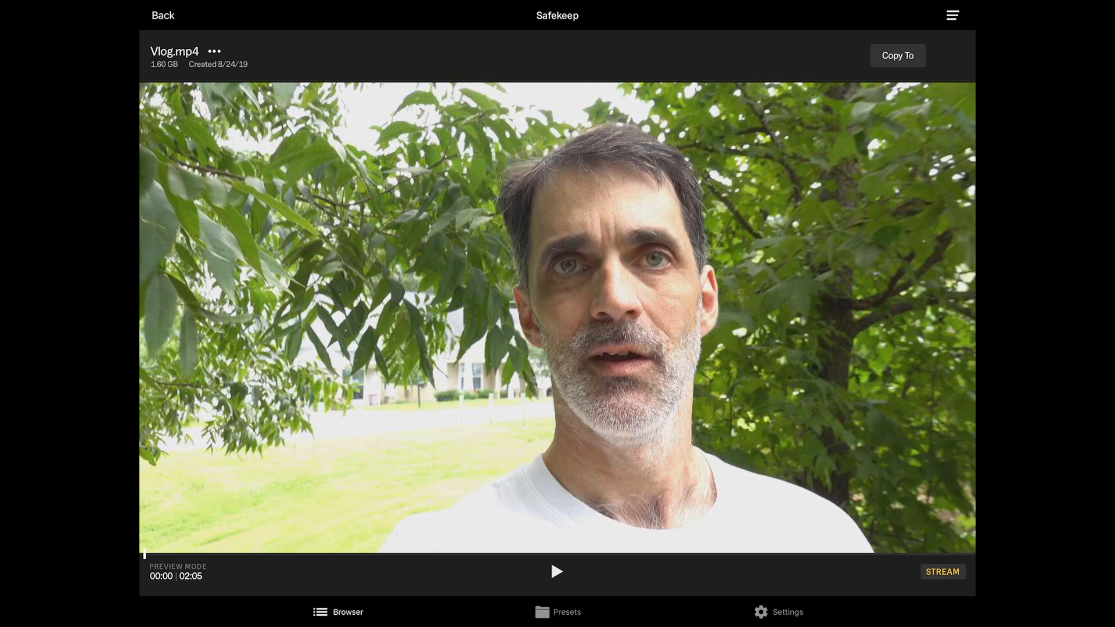
Switch Vlog.mp4 to streaming and play the 2:05 video from the start
click(557, 571)
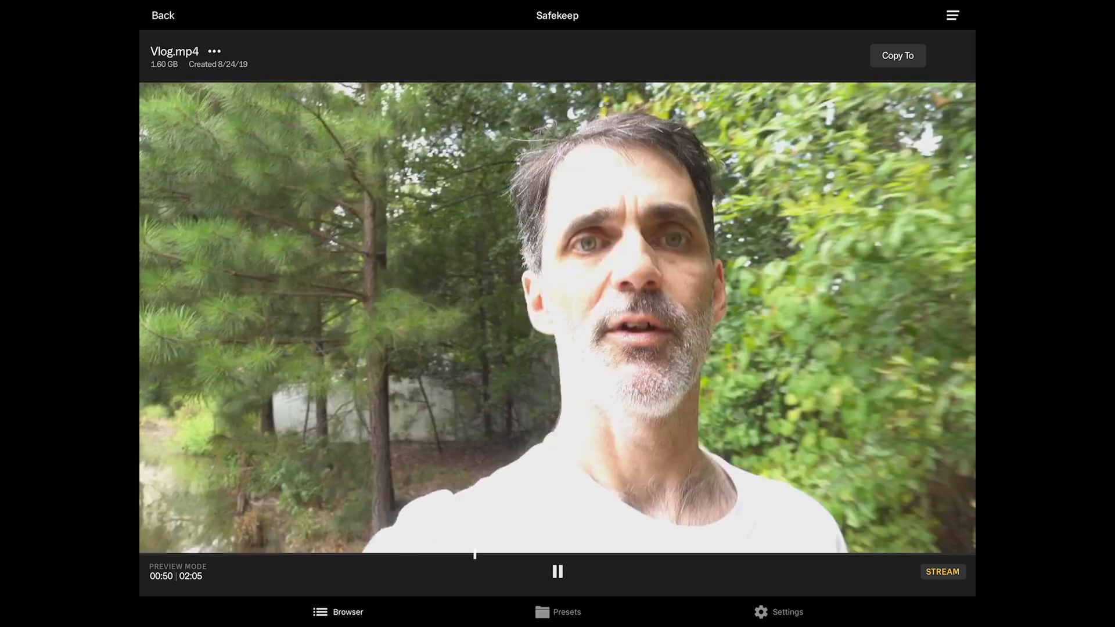
click(941, 571)
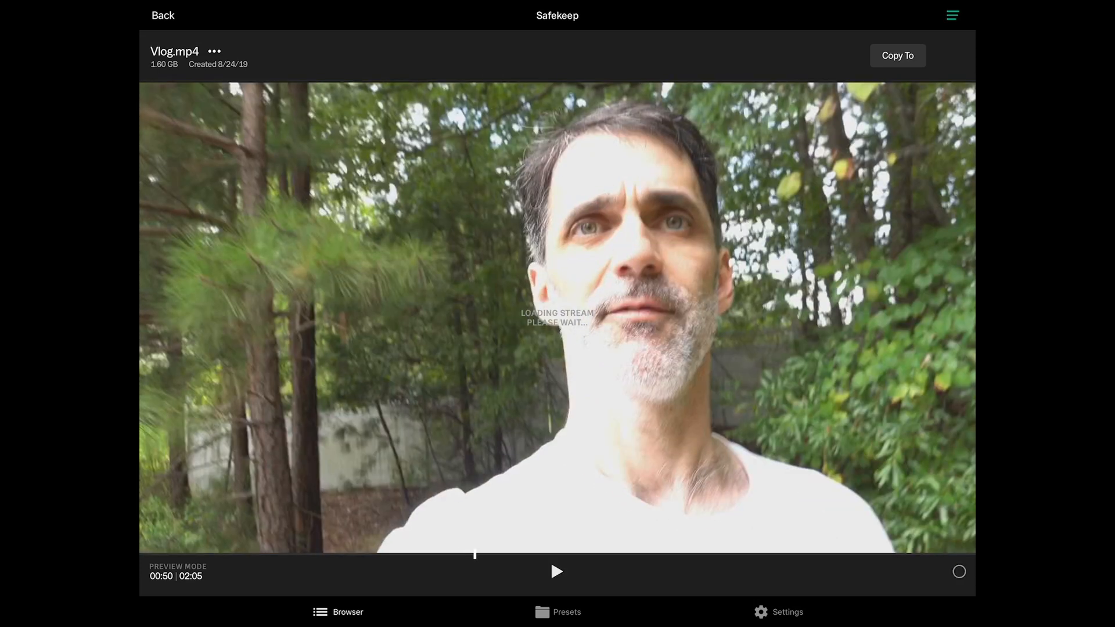
click(557, 571)
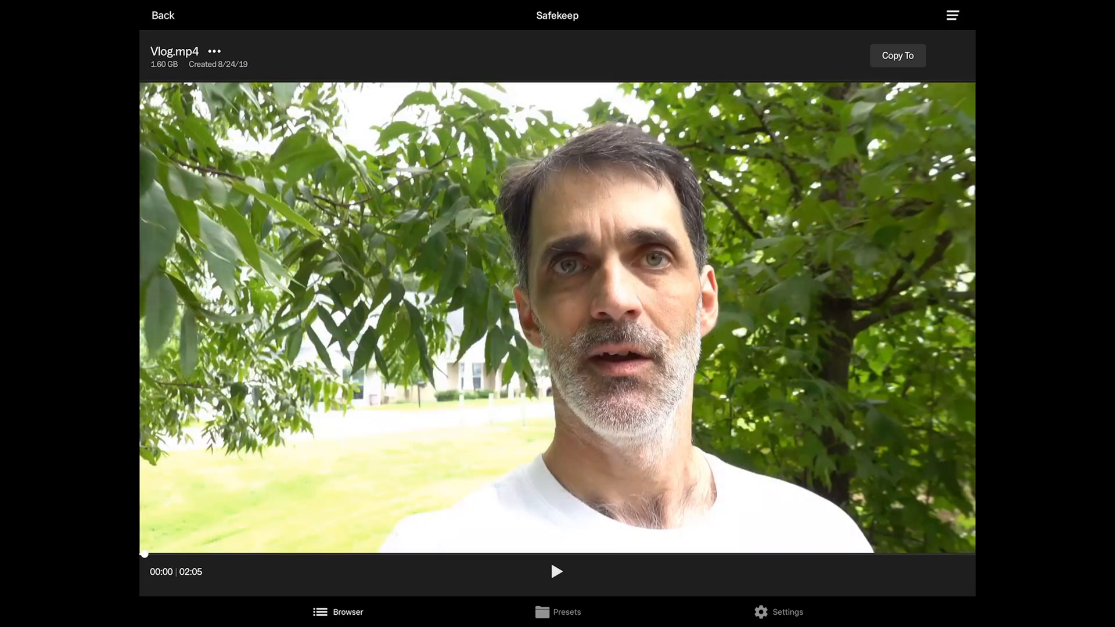
click(556, 570)
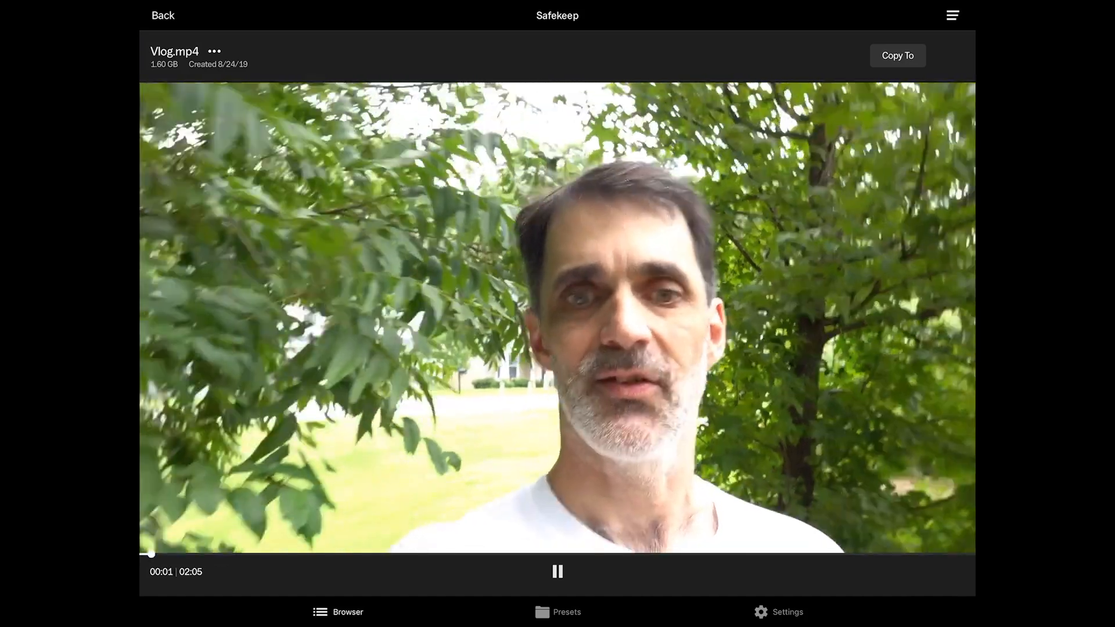